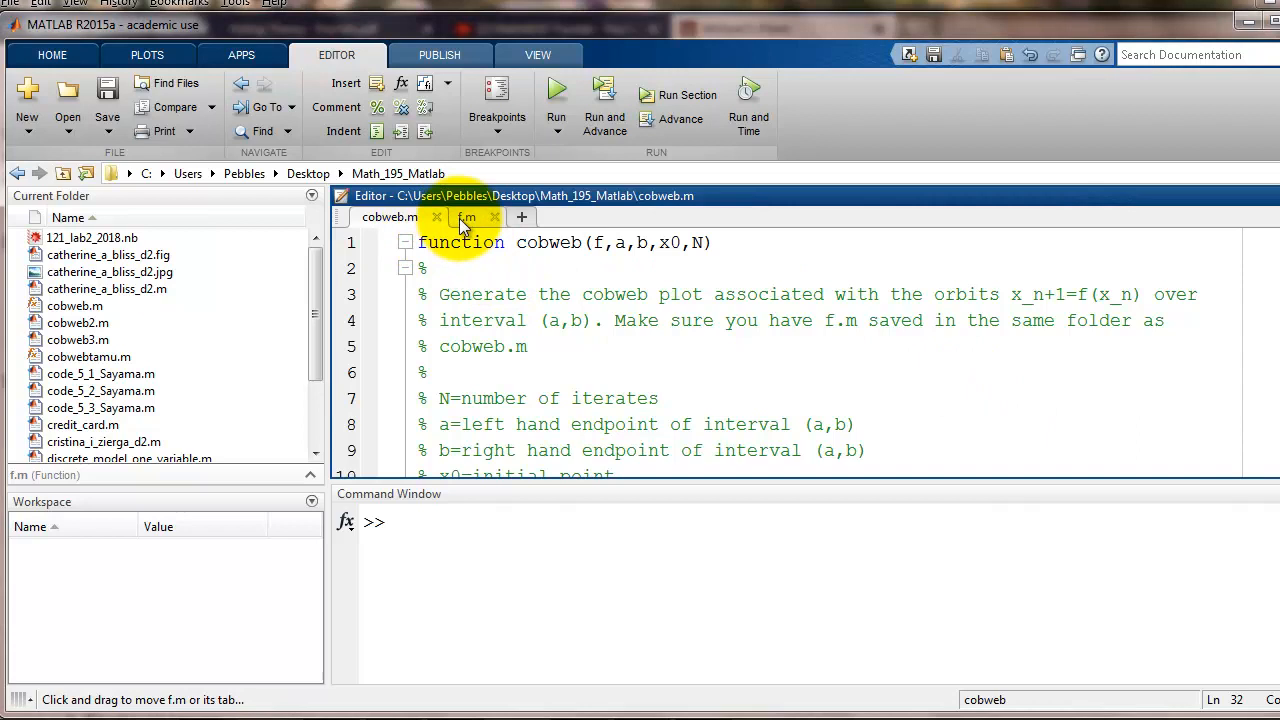
Step: Review f.m and scroll through the cobweb.m code down to the orbit loop
click(466, 217)
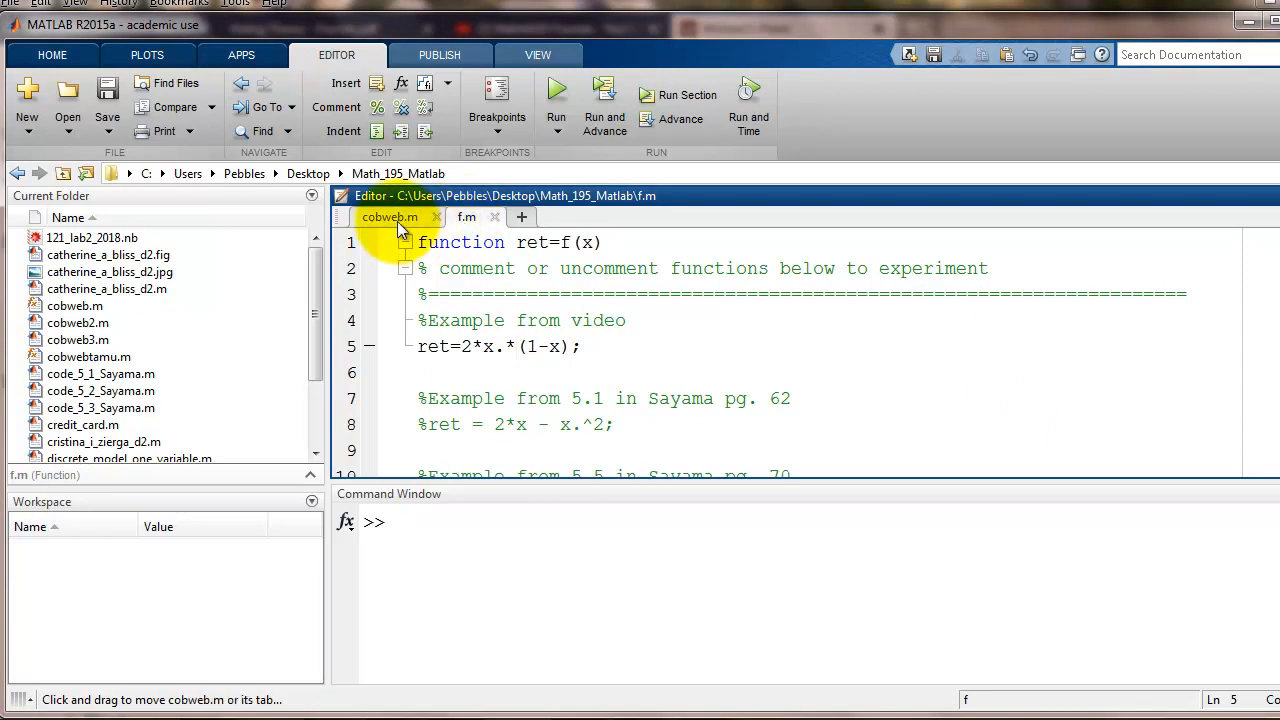
click(389, 217)
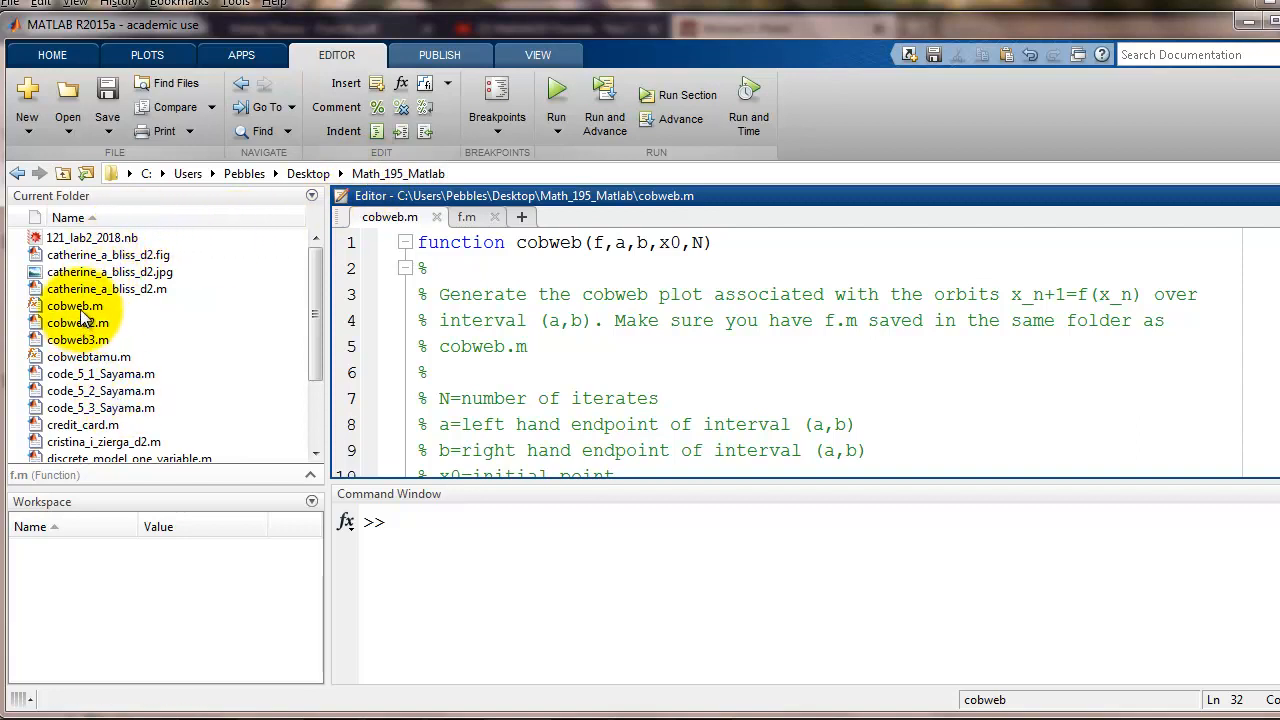
click(75, 322)
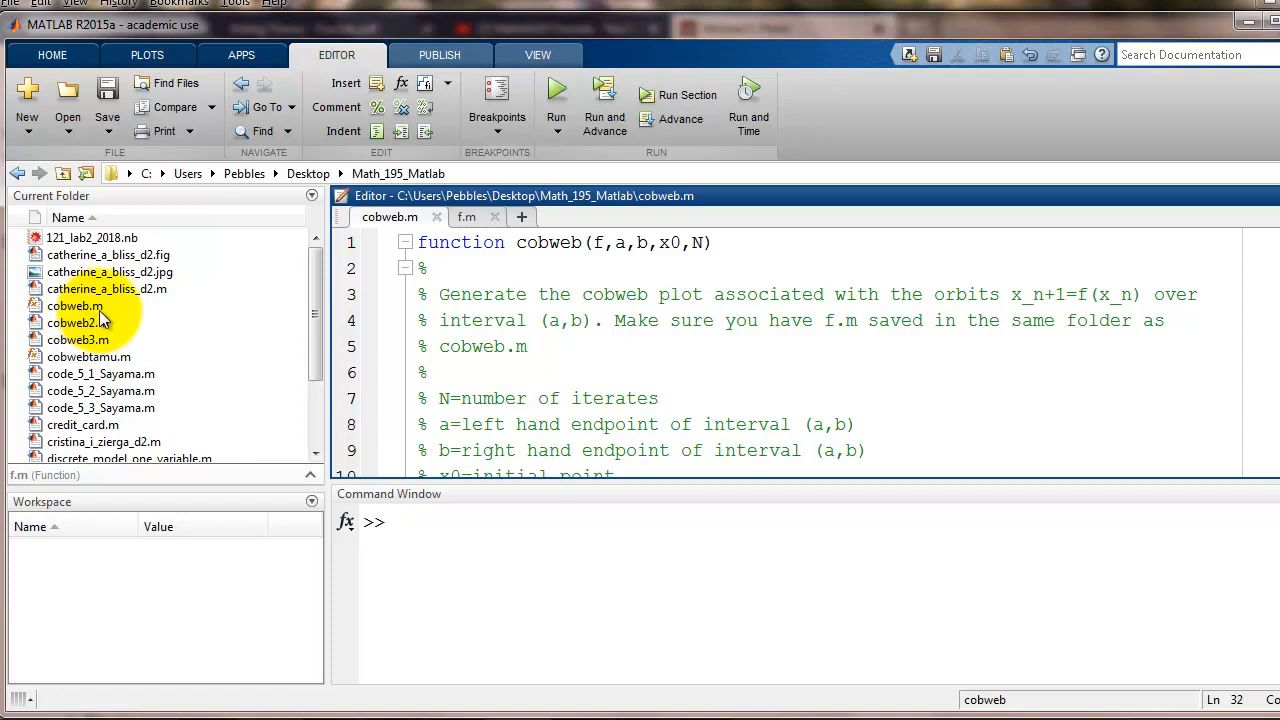
mouse_move(37, 318)
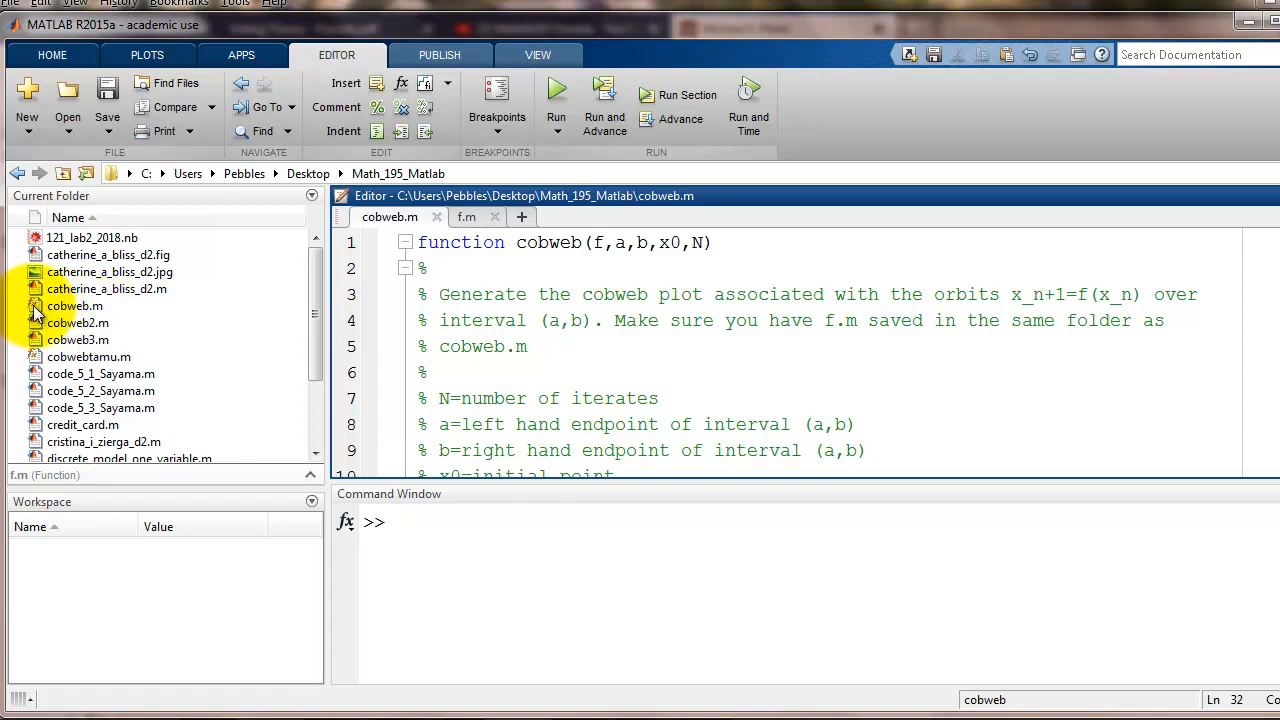
scroll(down, 3)
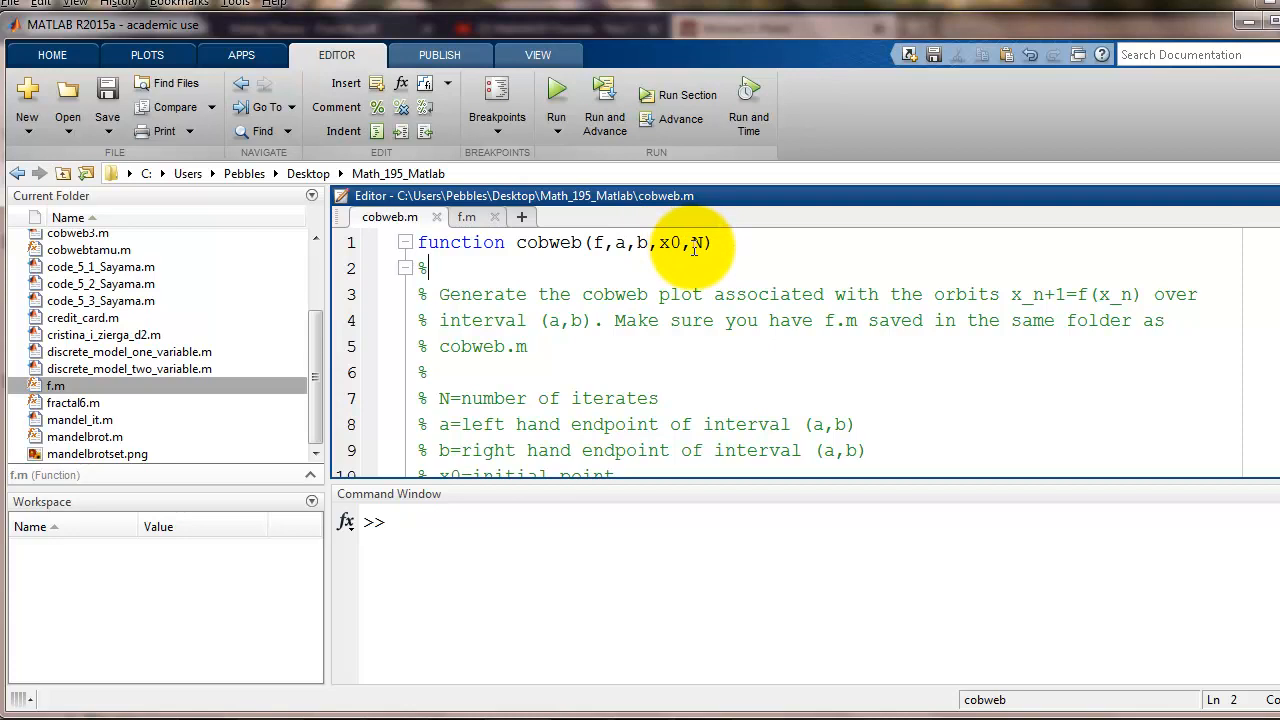
scroll(down, 3)
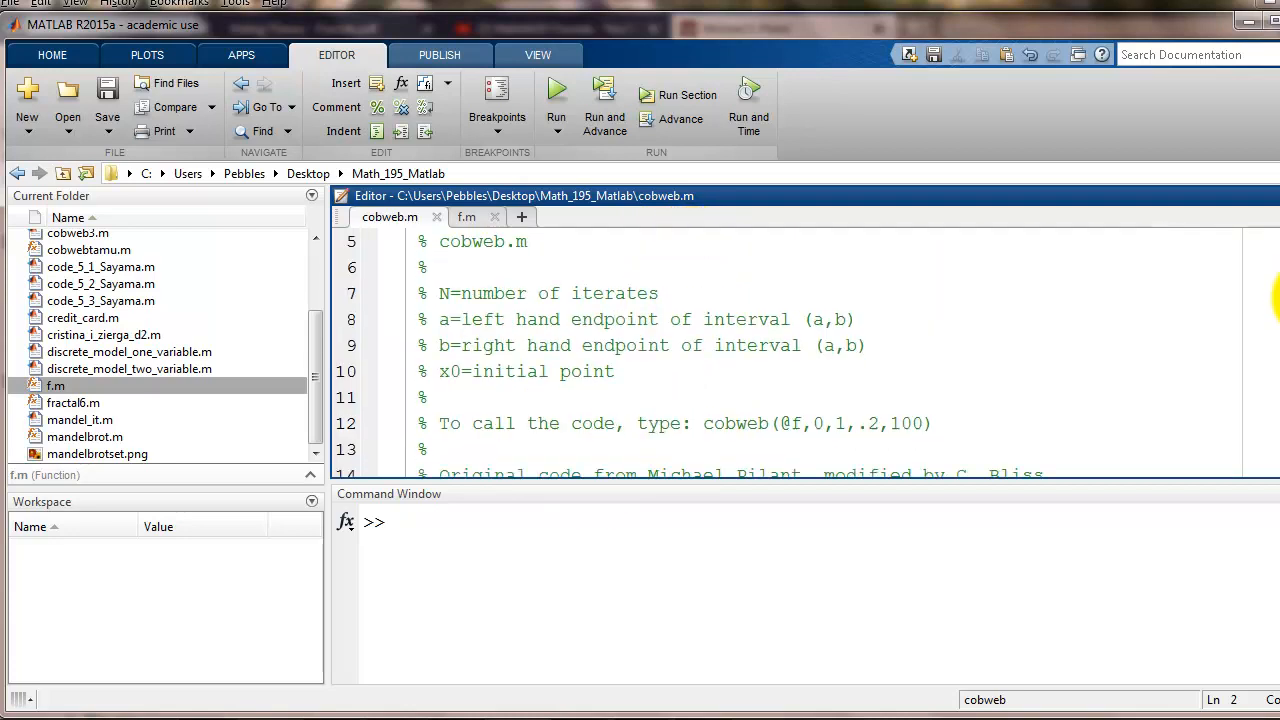
scroll(down, 3)
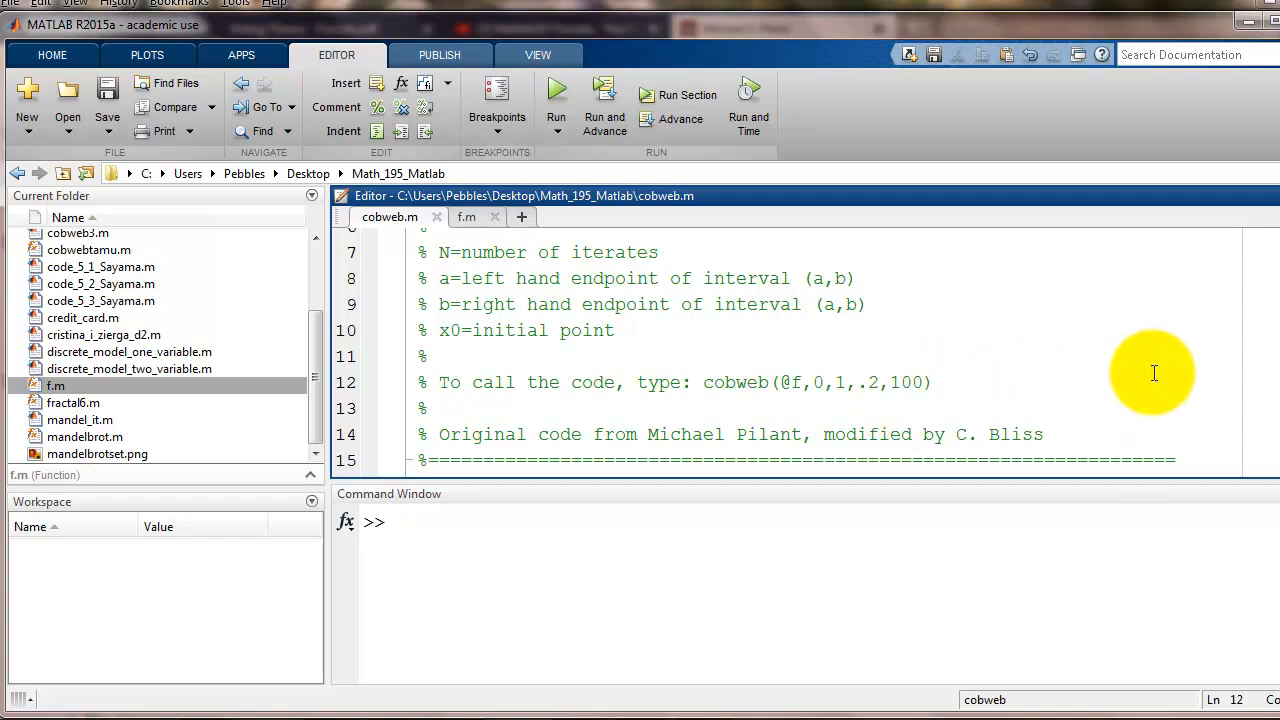
scroll(down, 3)
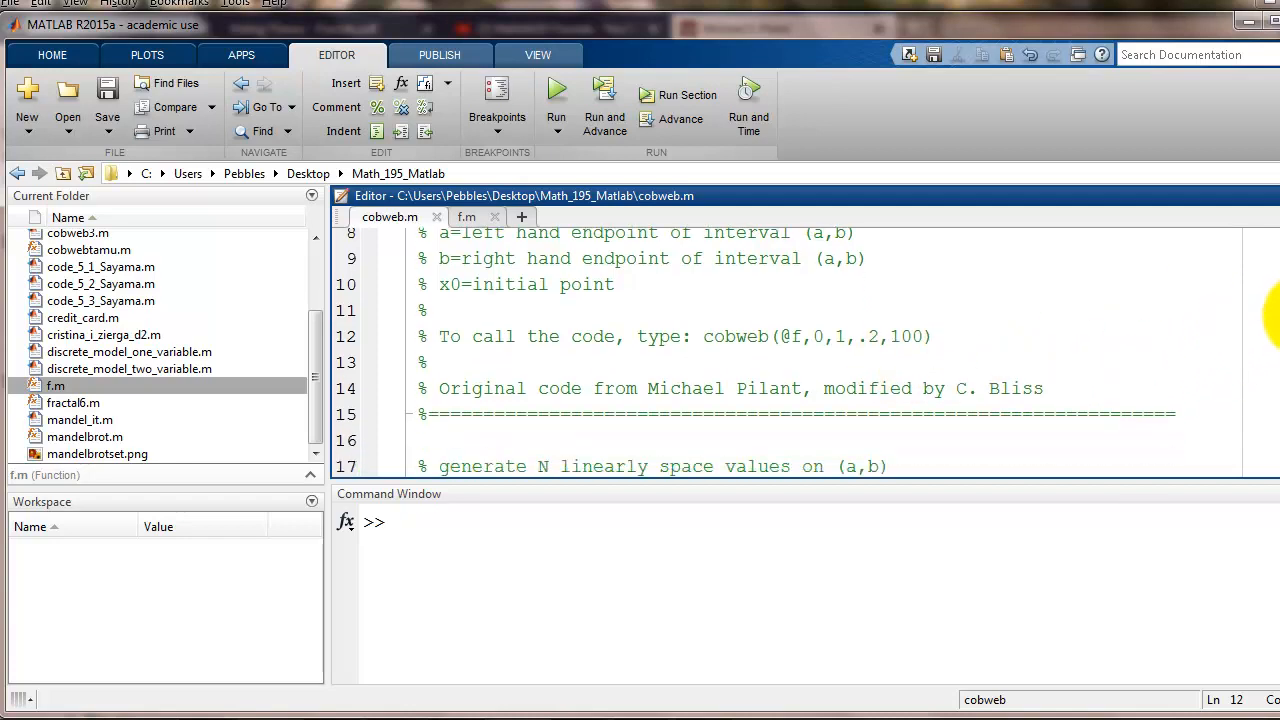
scroll(down, 3)
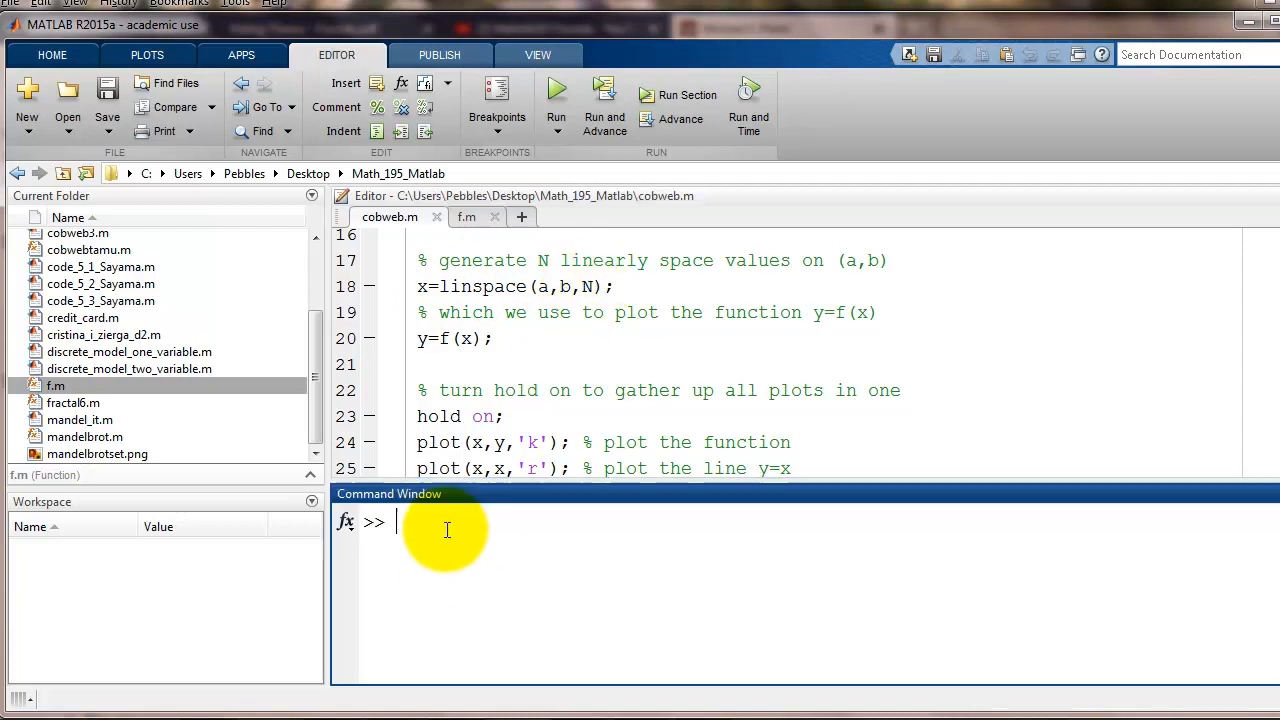
Step: Run x=linspace(0,1,5) and y=f(x) in the Command Window, giving y values 0, 0.375, 0.5, 0.375, 0
text(x=)
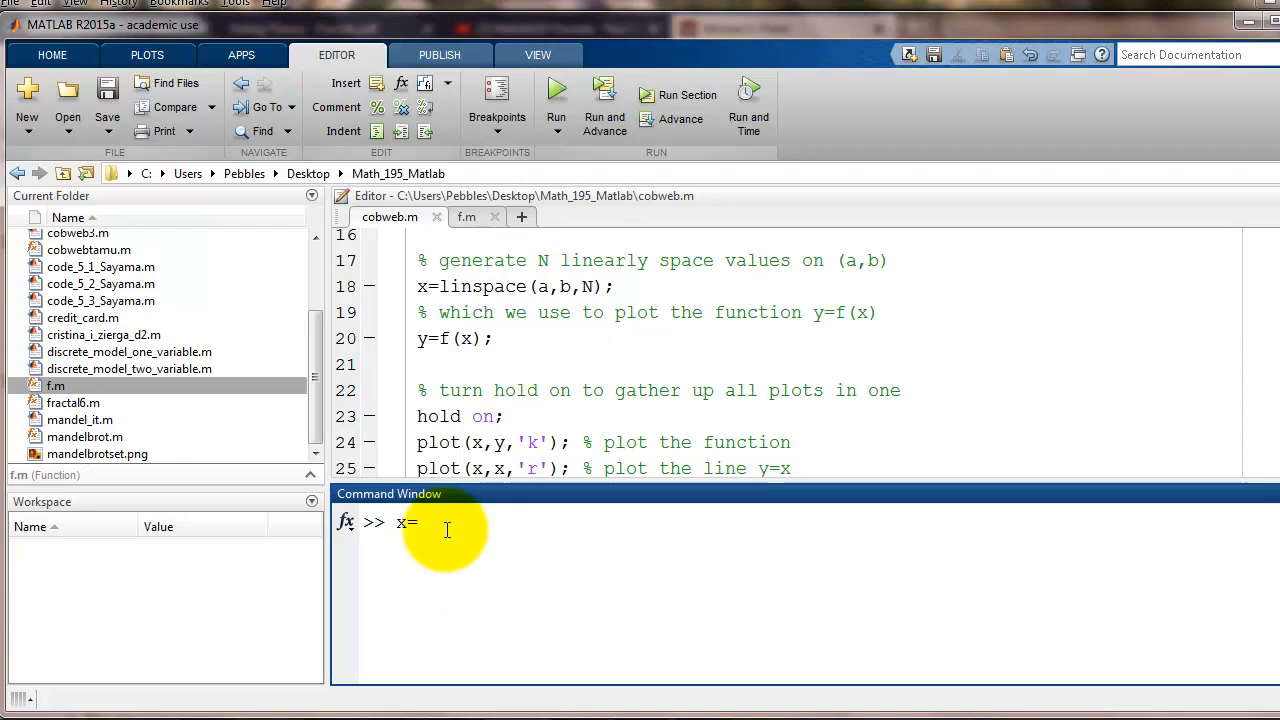
text(linspace()
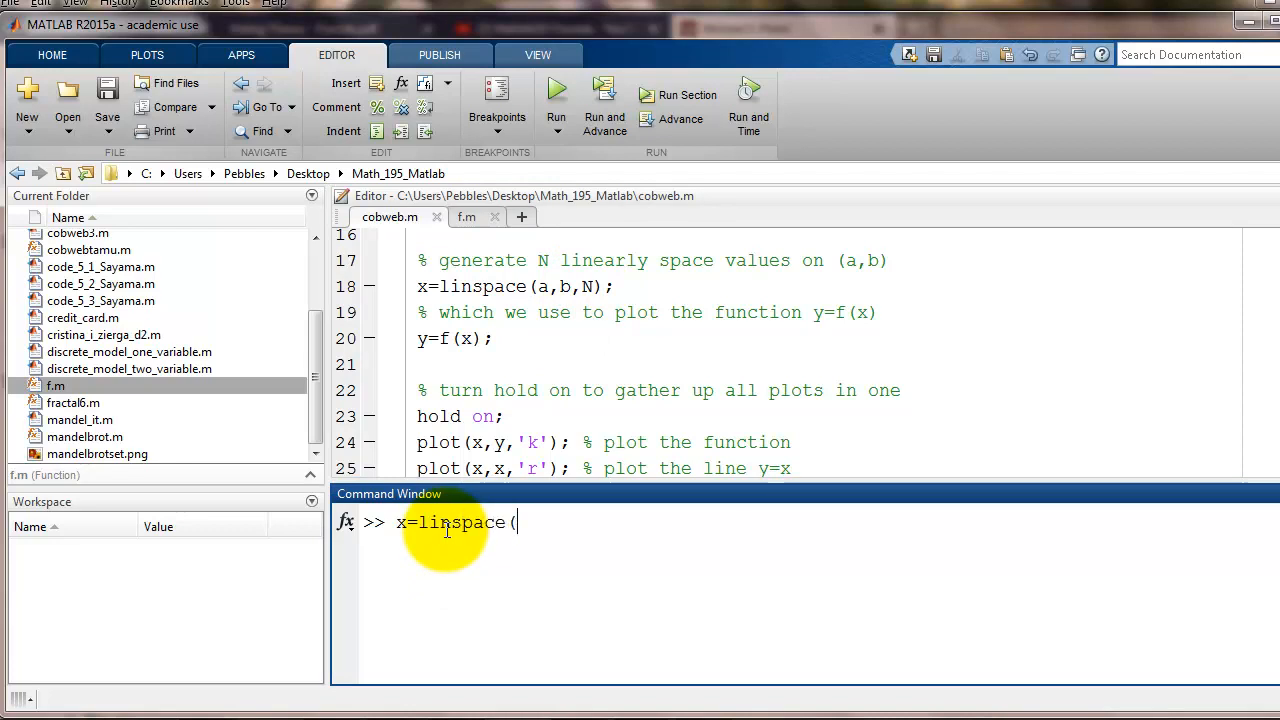
text(0,1,5)
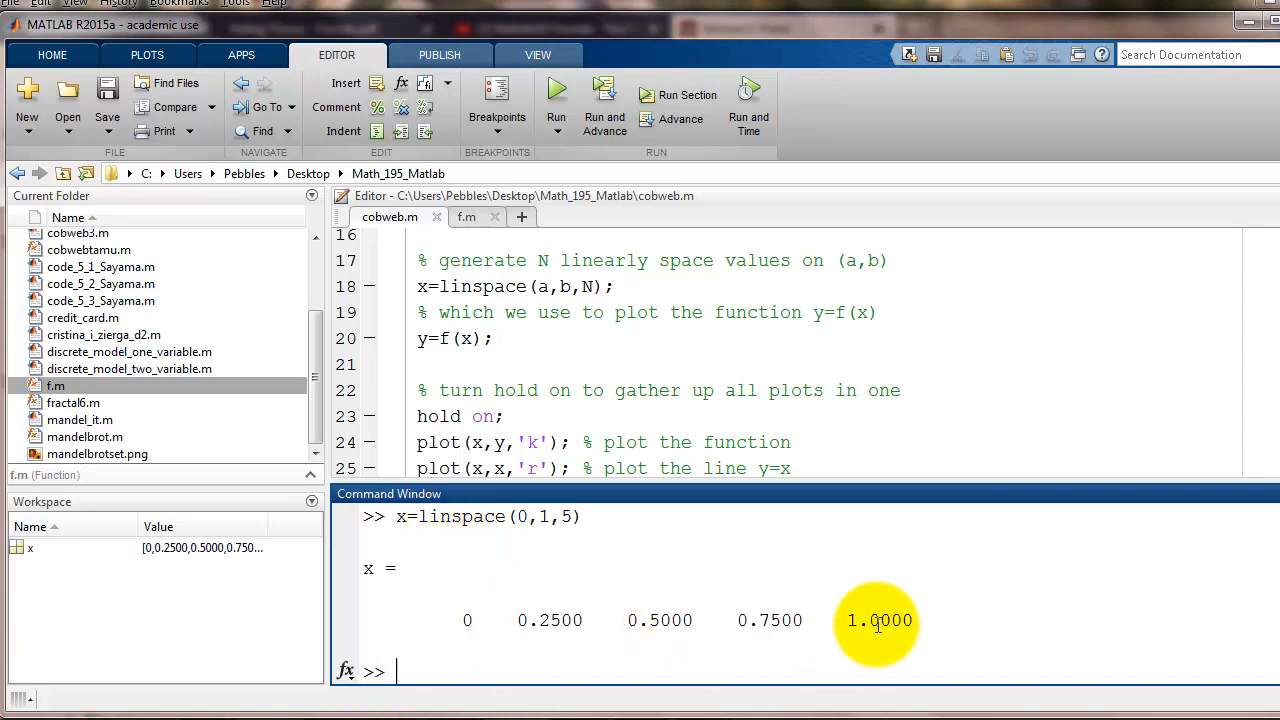
mouse_move(925, 638)
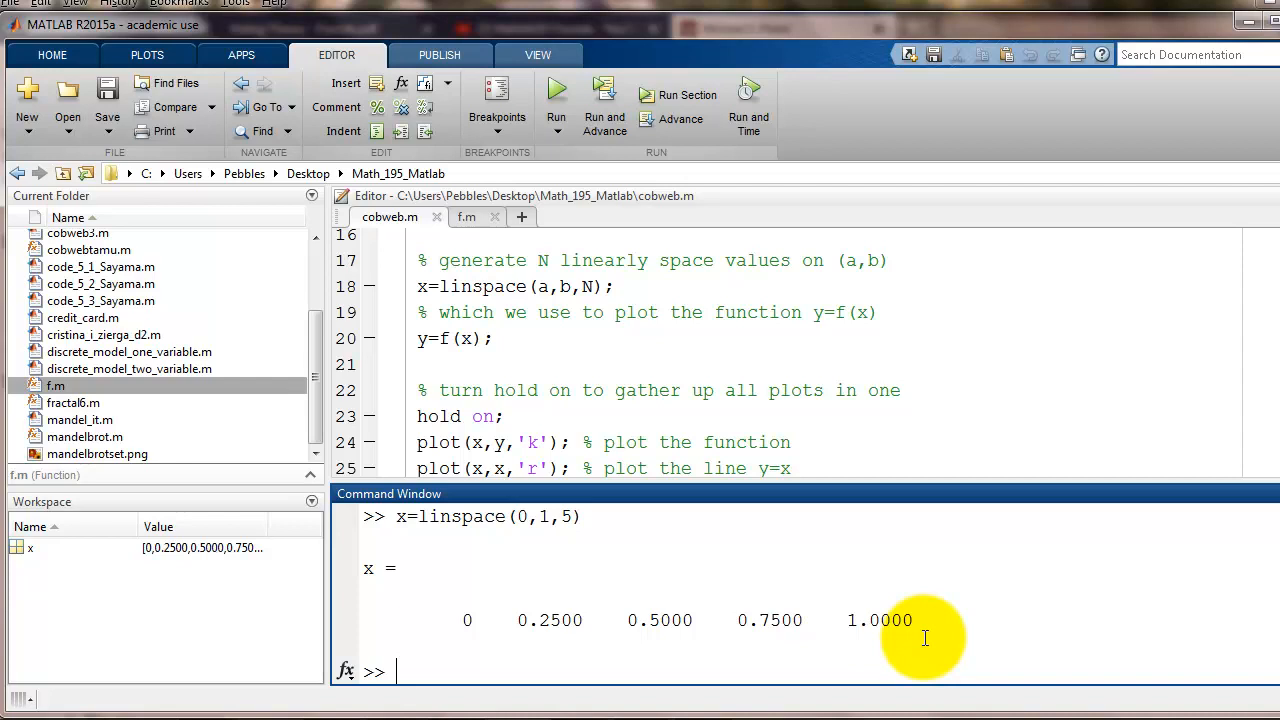
click(507, 416)
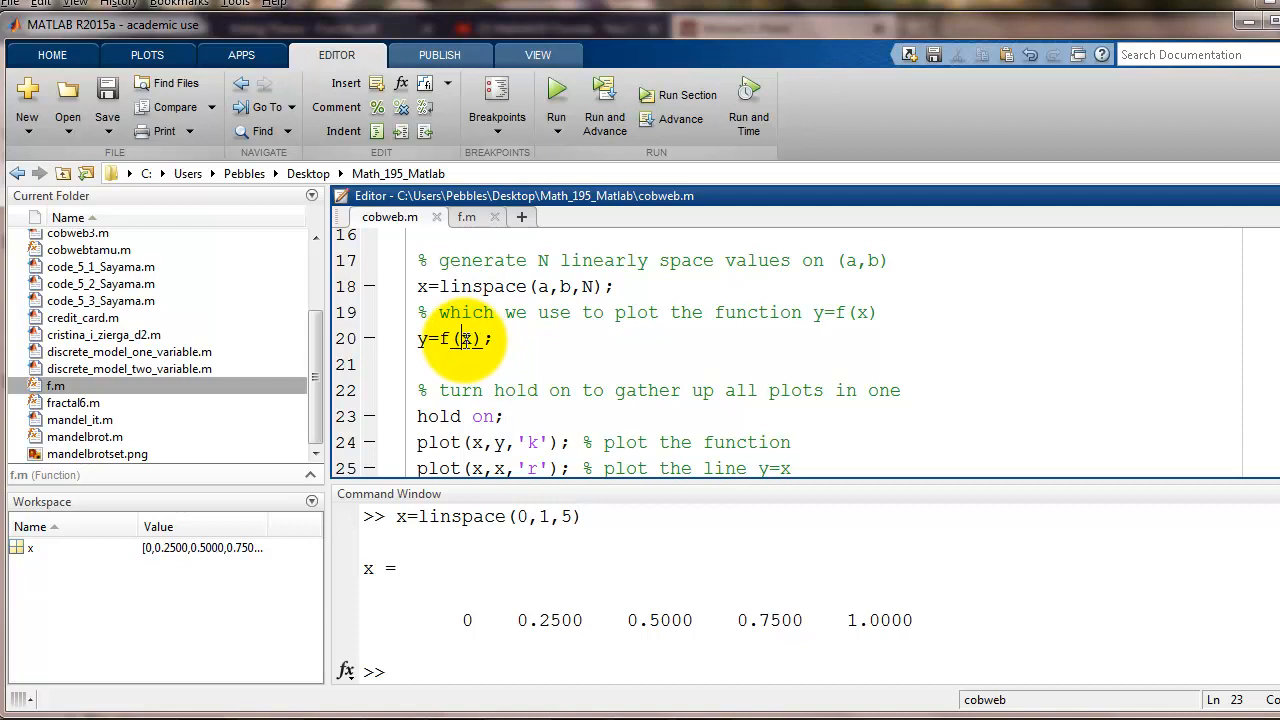
double_click(464, 338)
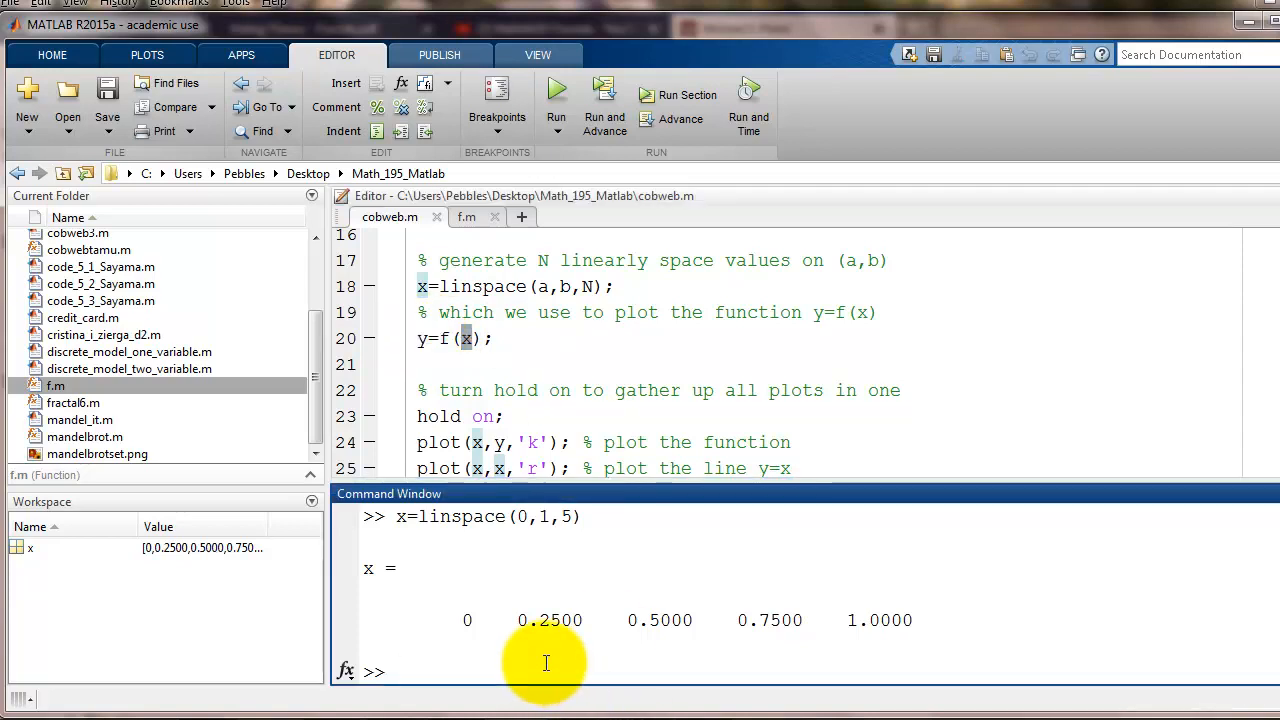
text(y=f(x)
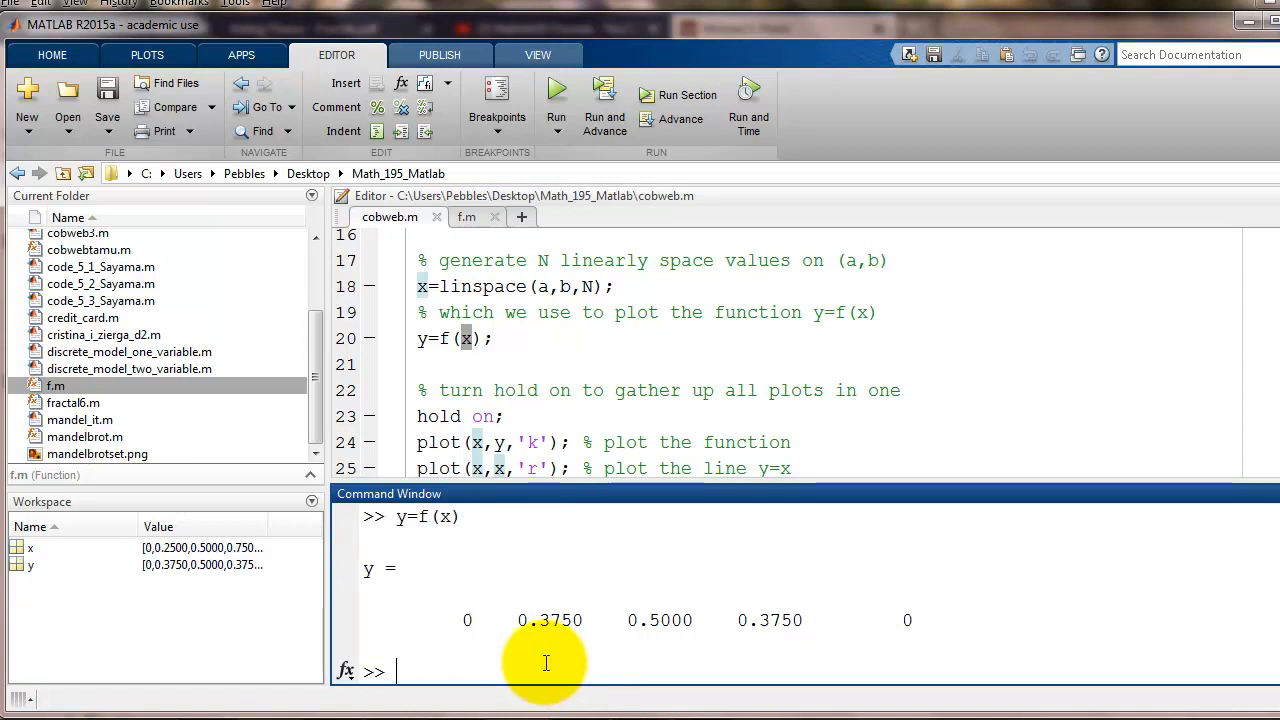
mouse_move(542, 665)
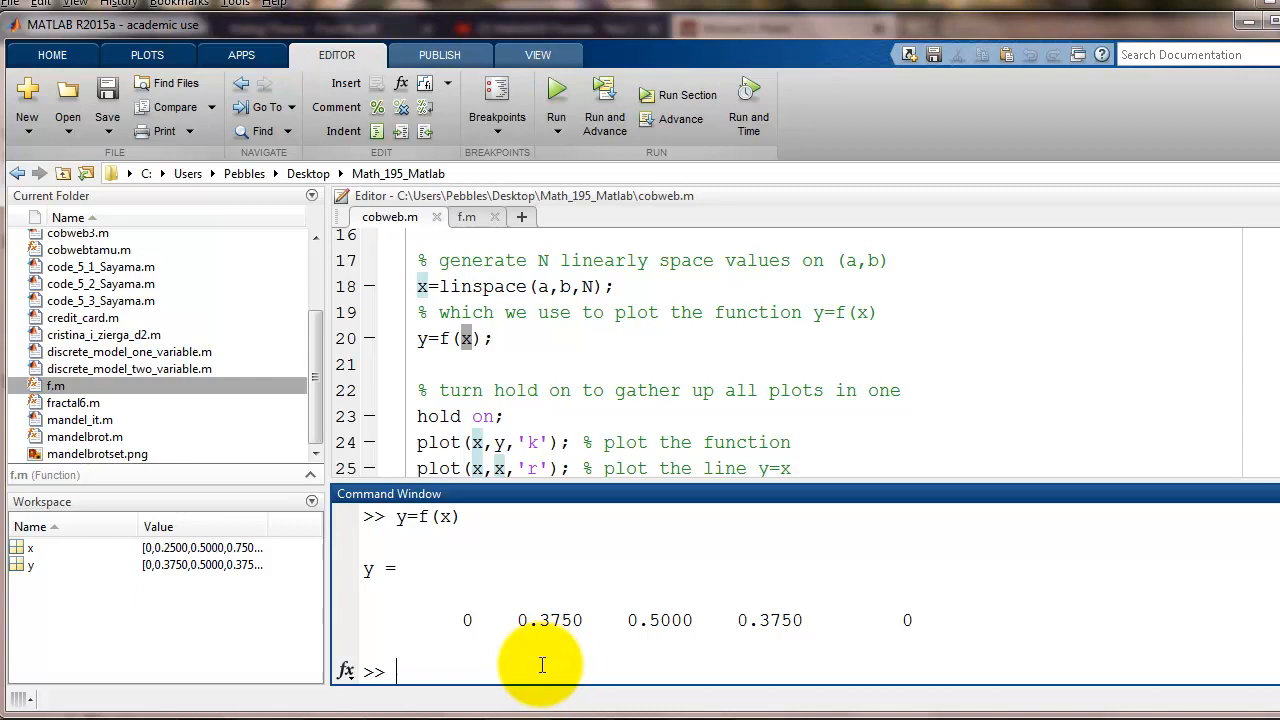
mouse_move(1005, 609)
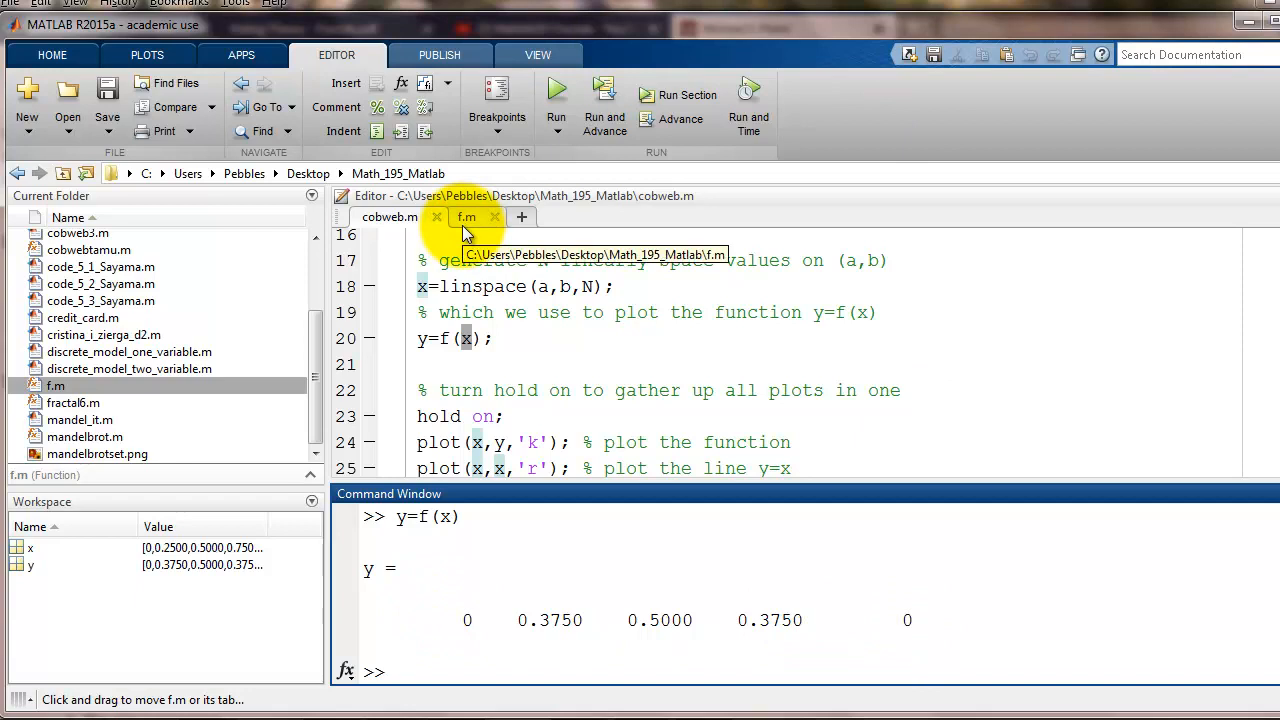
Step: Compare f.m's formula ret=2*x.*(1-x) with cobweb.m's orbit loop, ending on f.m
click(466, 217)
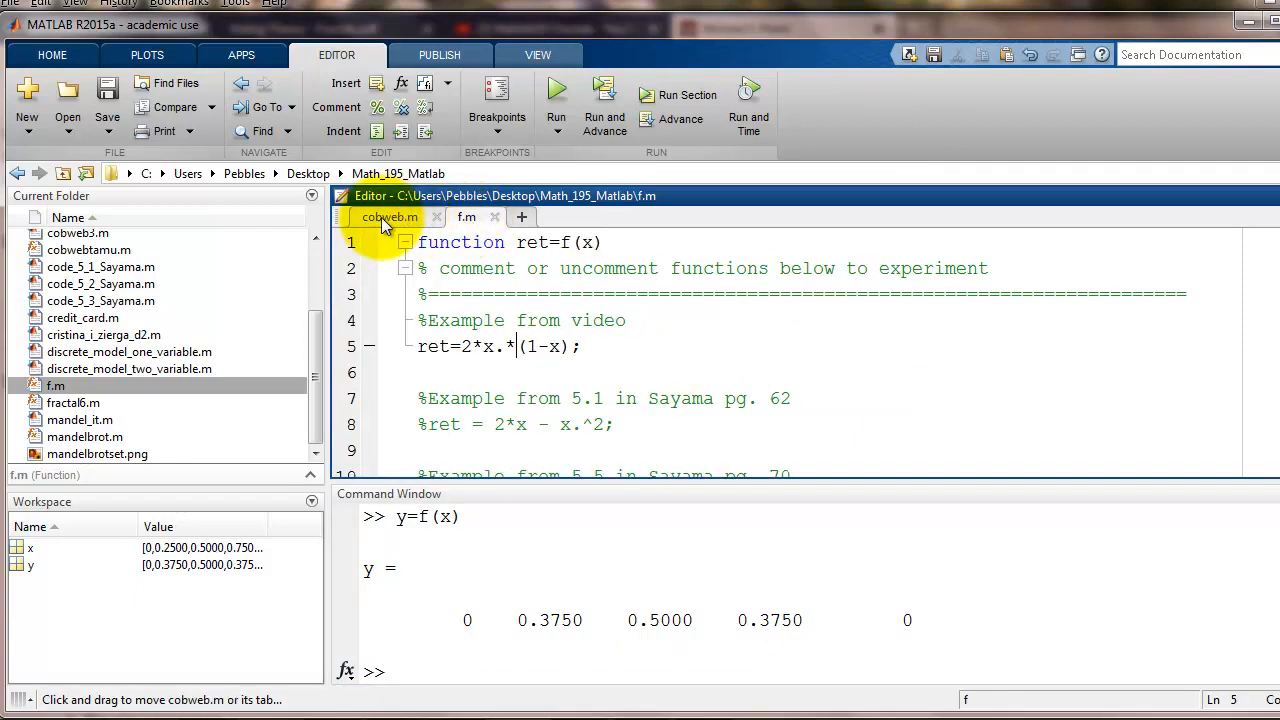
click(389, 217)
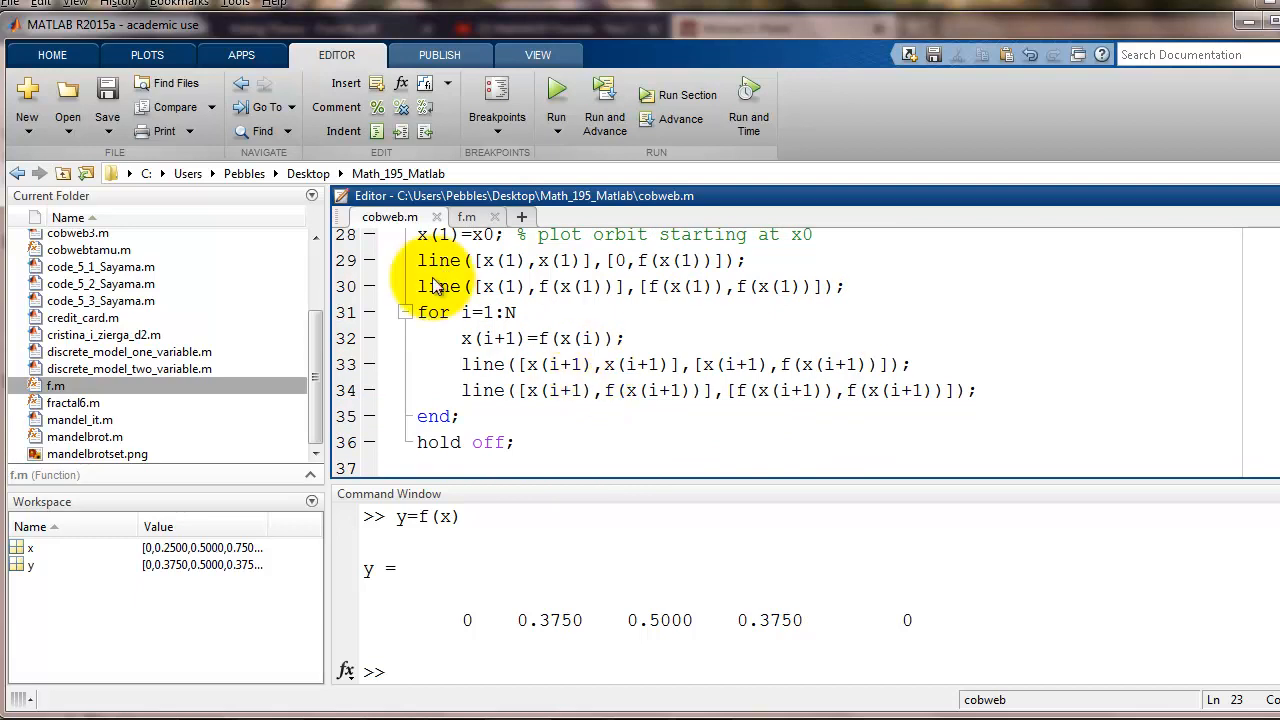
click(466, 217)
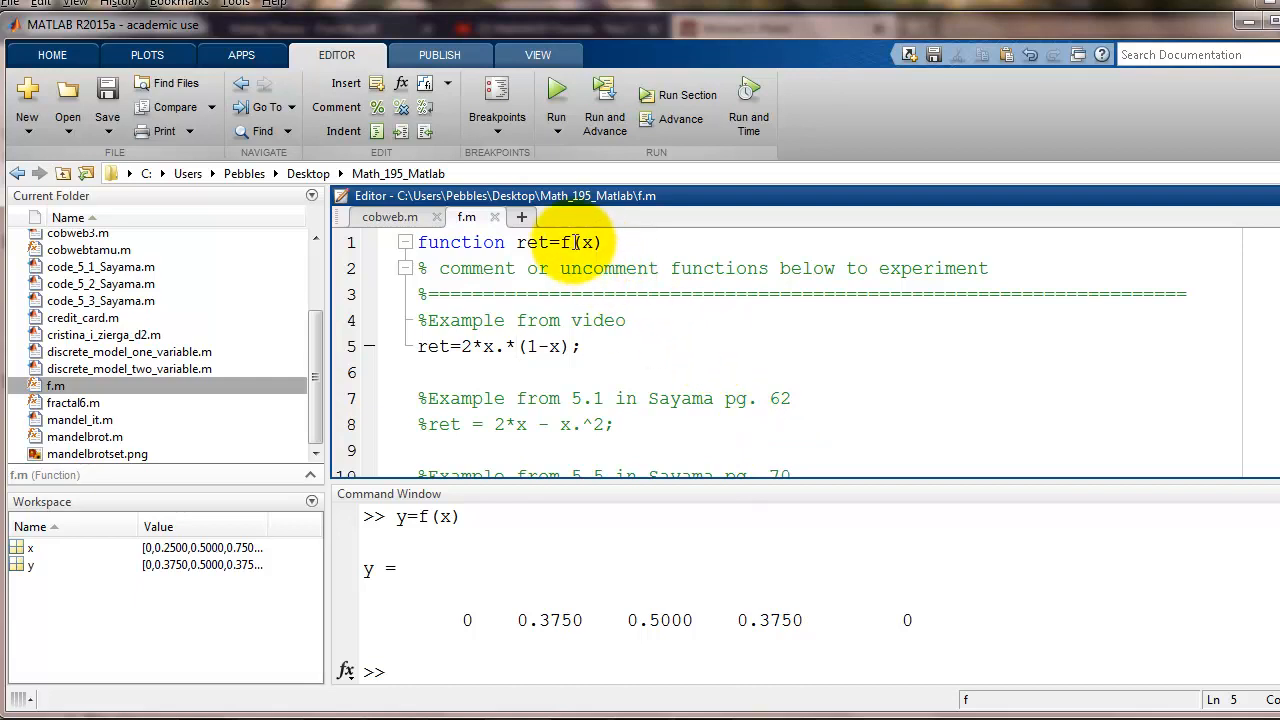
Step: Evaluate x*(1-x) to show the inner matrix dimensions error, contrasting f.m's element-wise .*
click(515, 346)
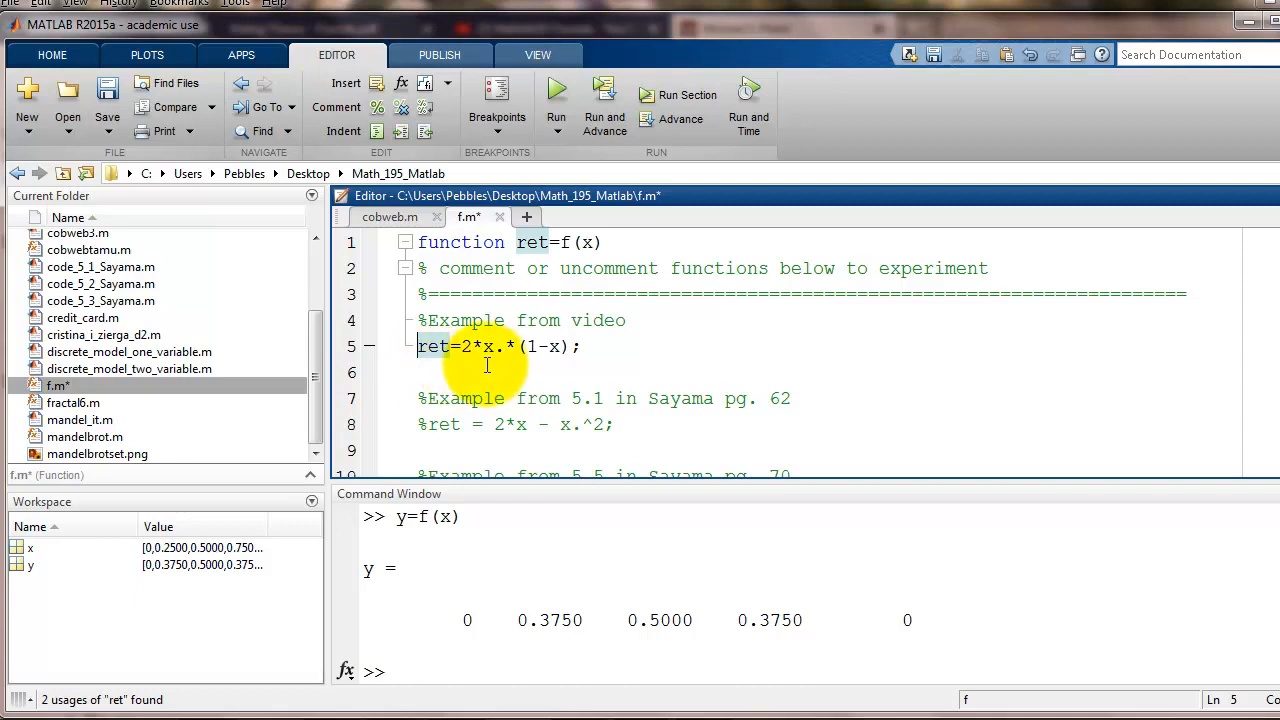
click(475, 346)
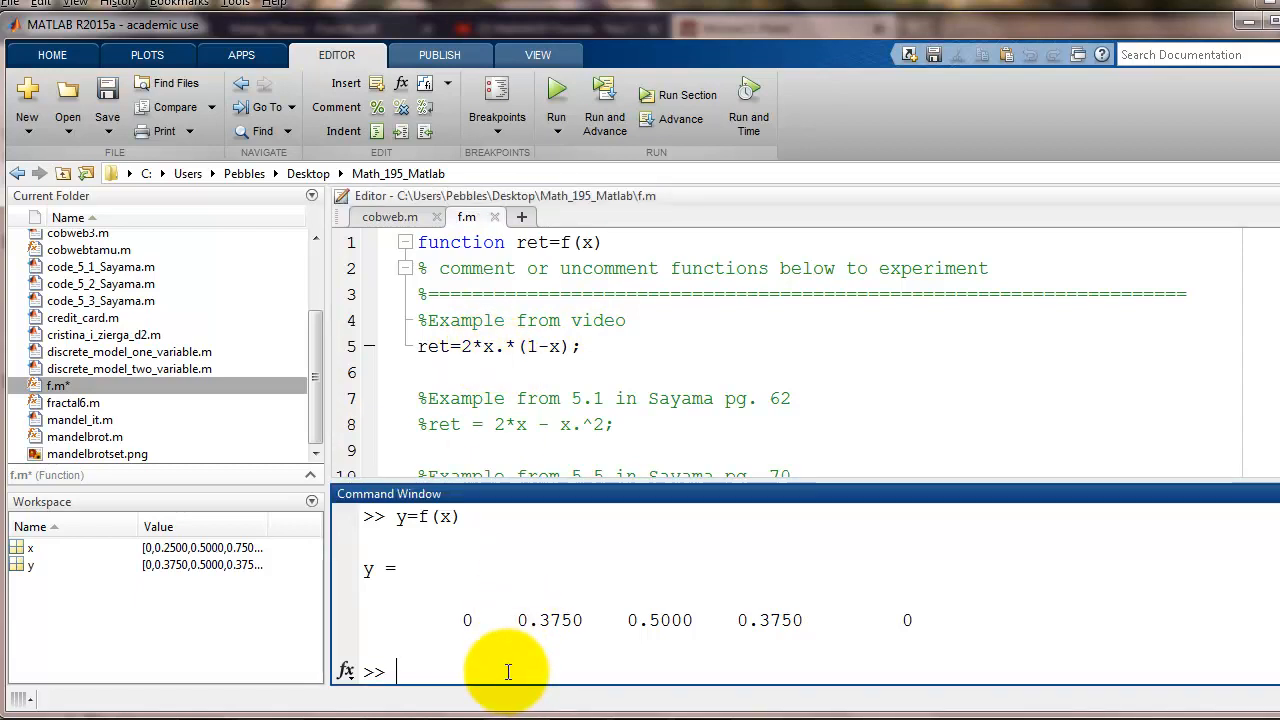
text(x*)
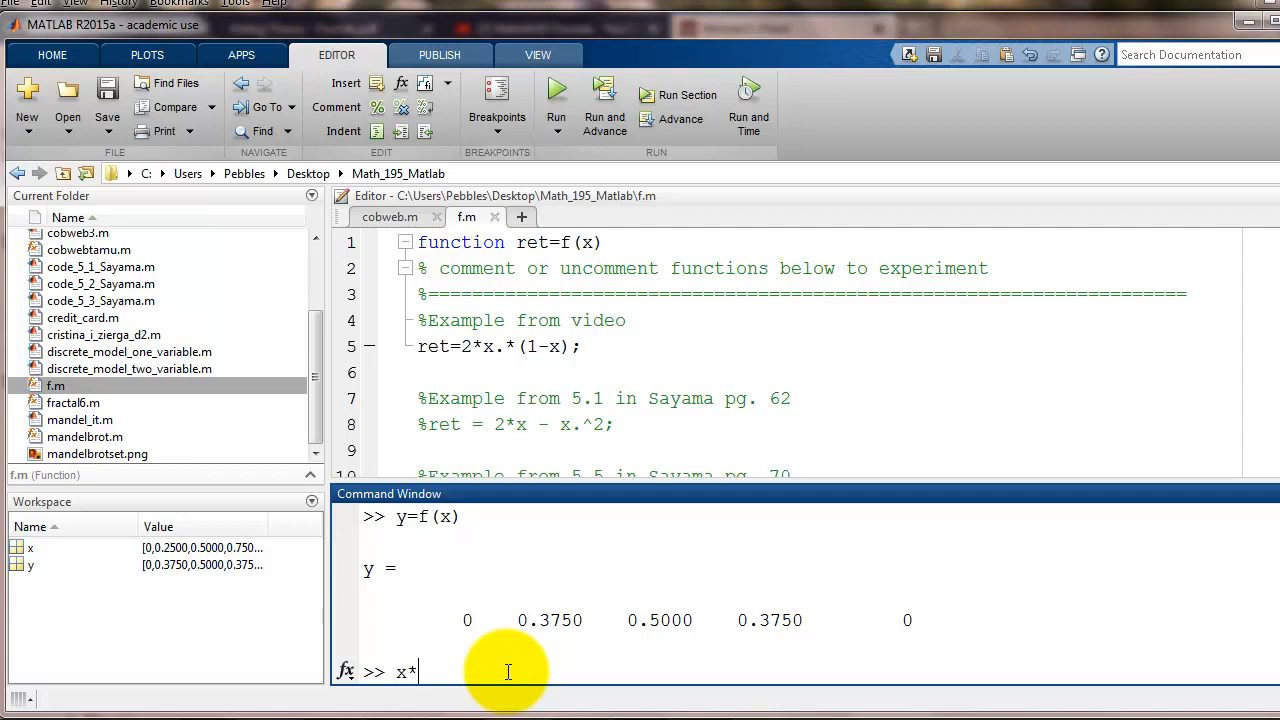
text((1-zx)
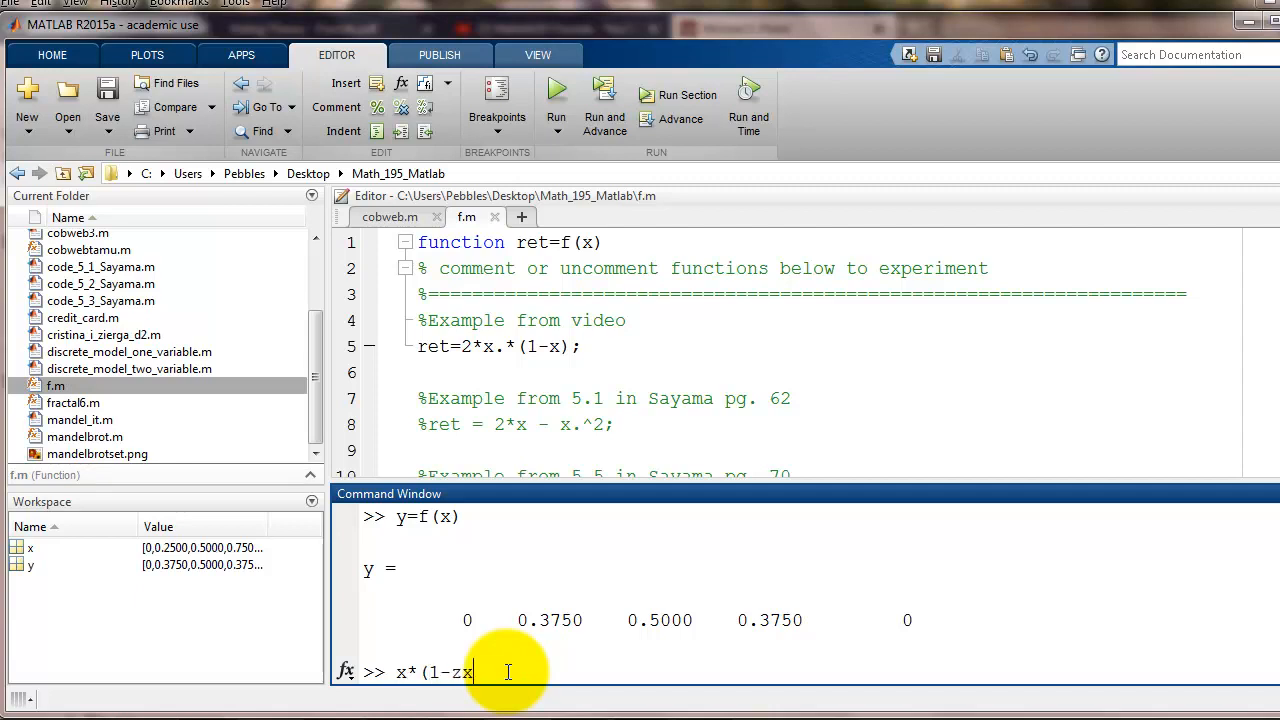
text())
key(enter)
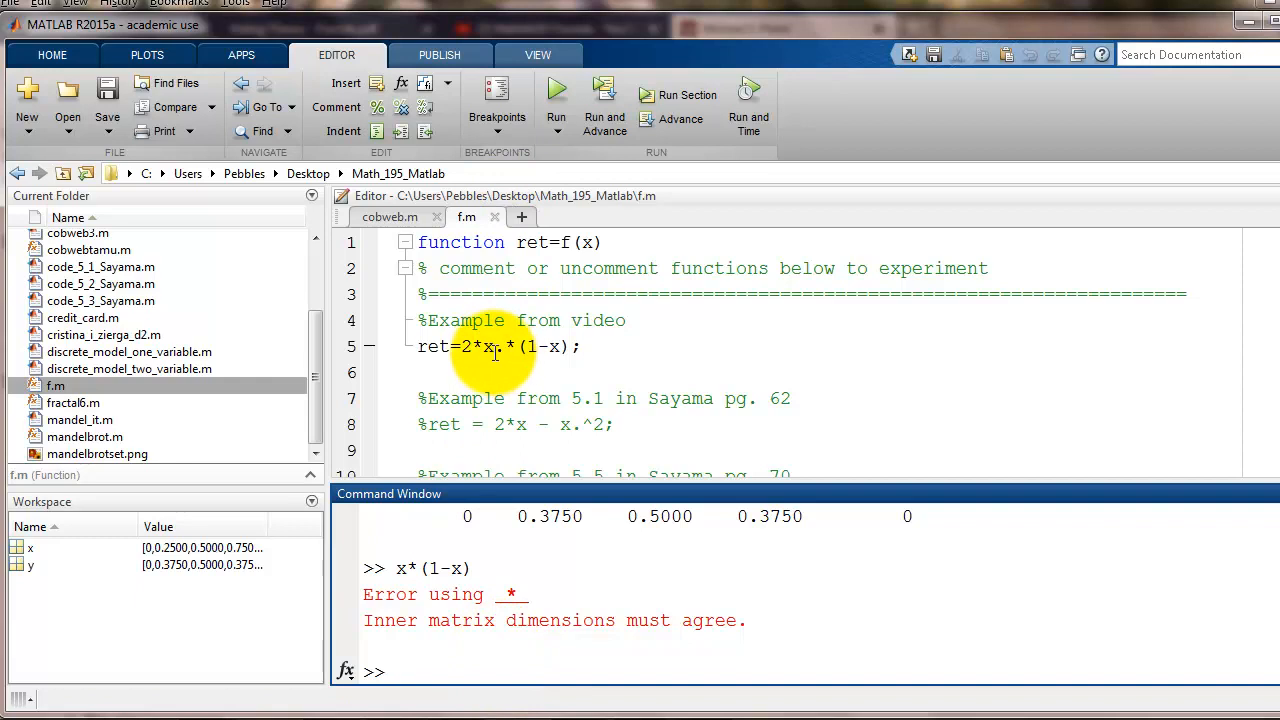
click(498, 346)
text(cobweb(@f,0,1,.2,100))
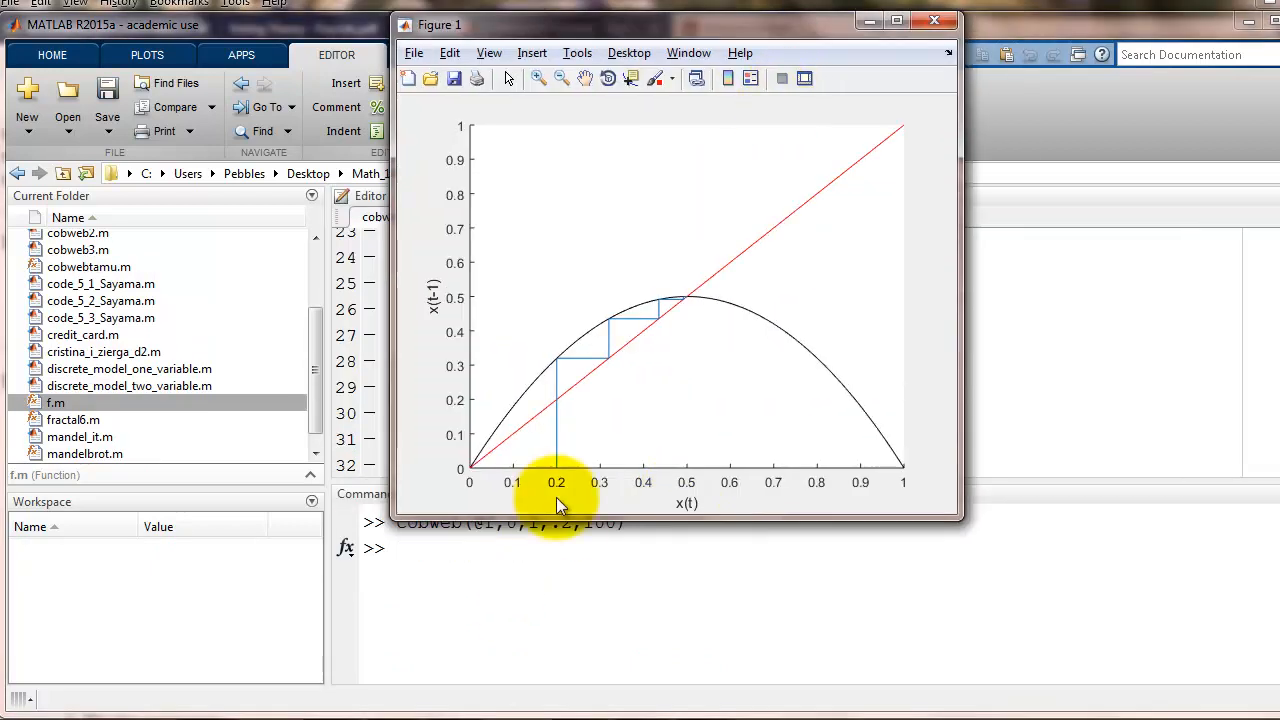
mouse_move(557, 497)
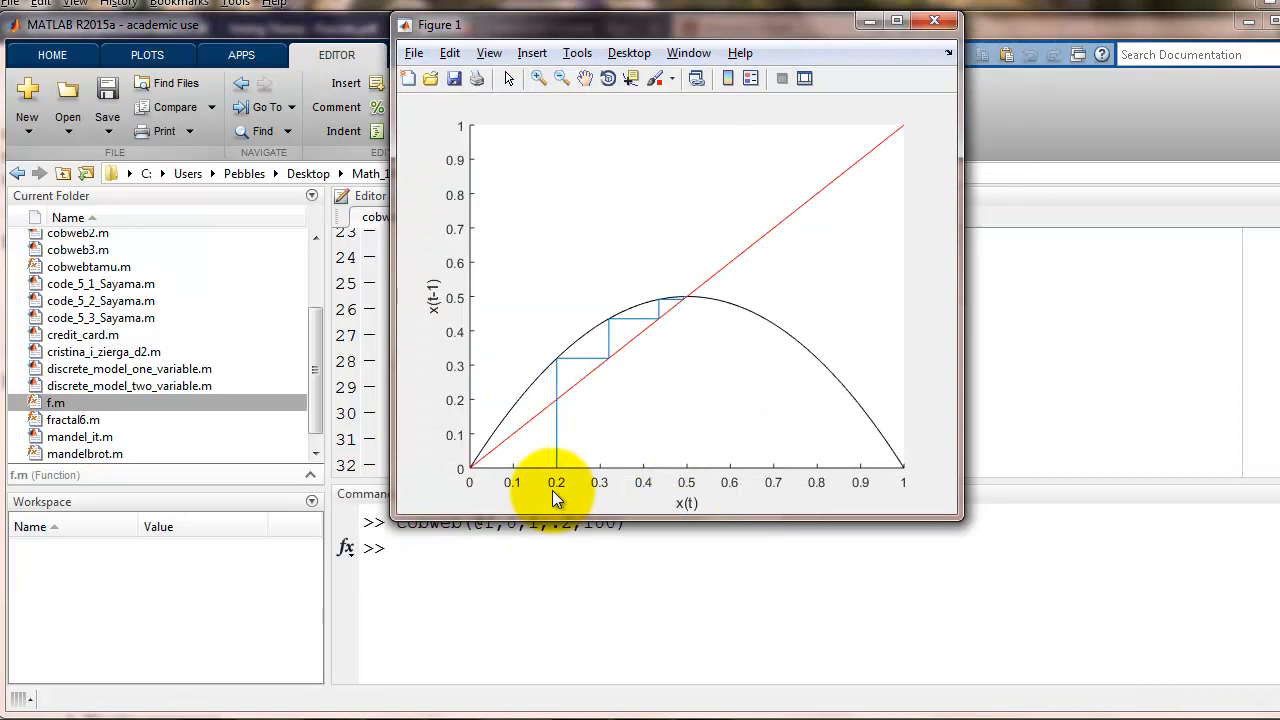
mouse_move(573, 33)
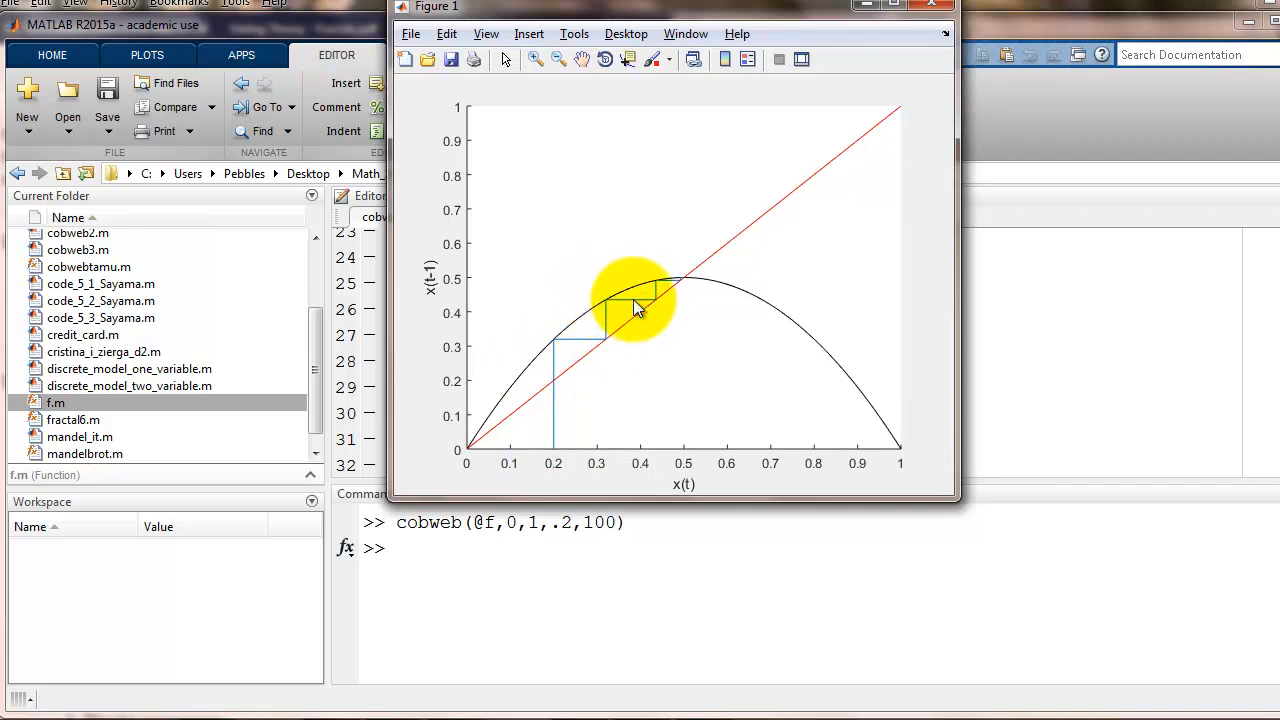
mouse_move(685, 288)
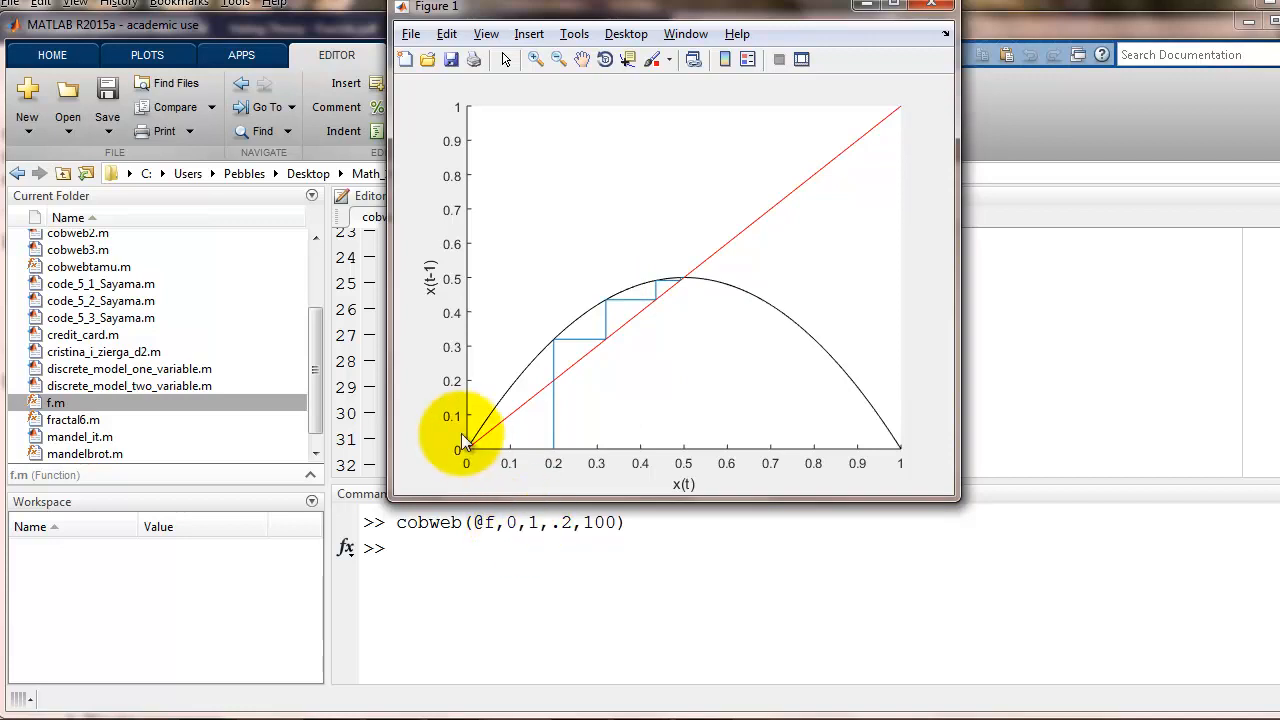
mouse_move(463, 448)
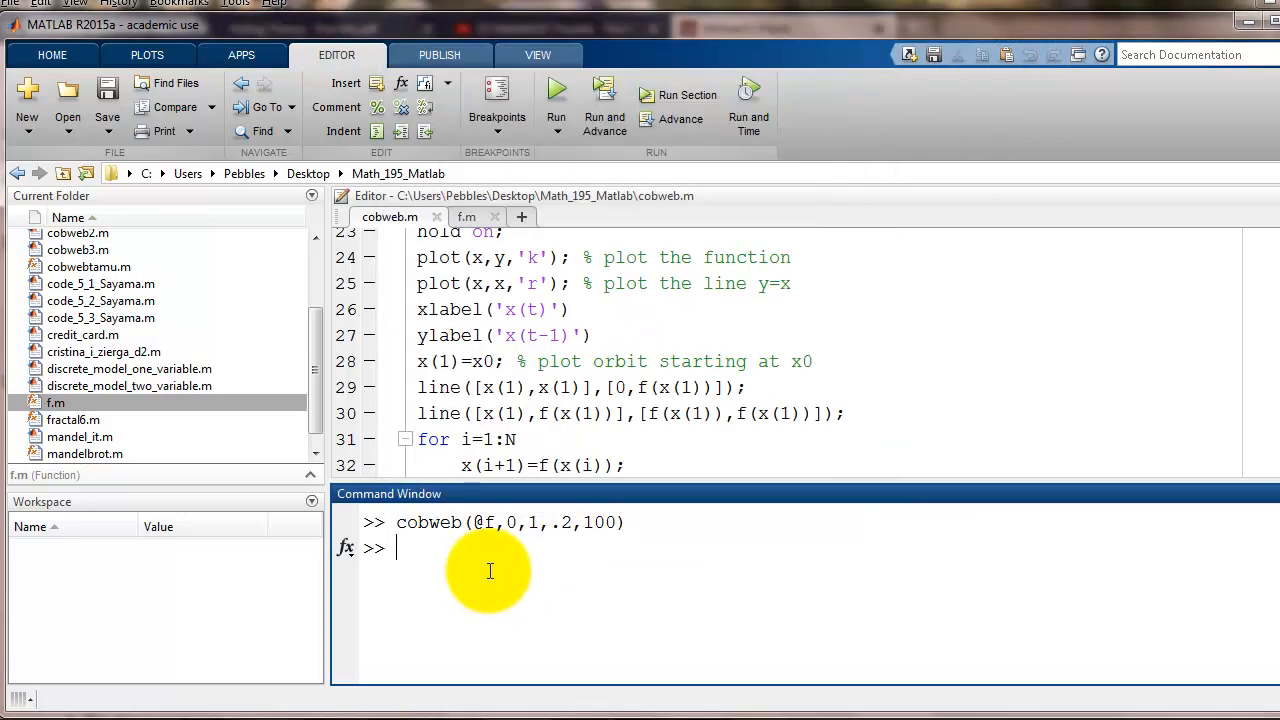
mouse_move(545, 309)
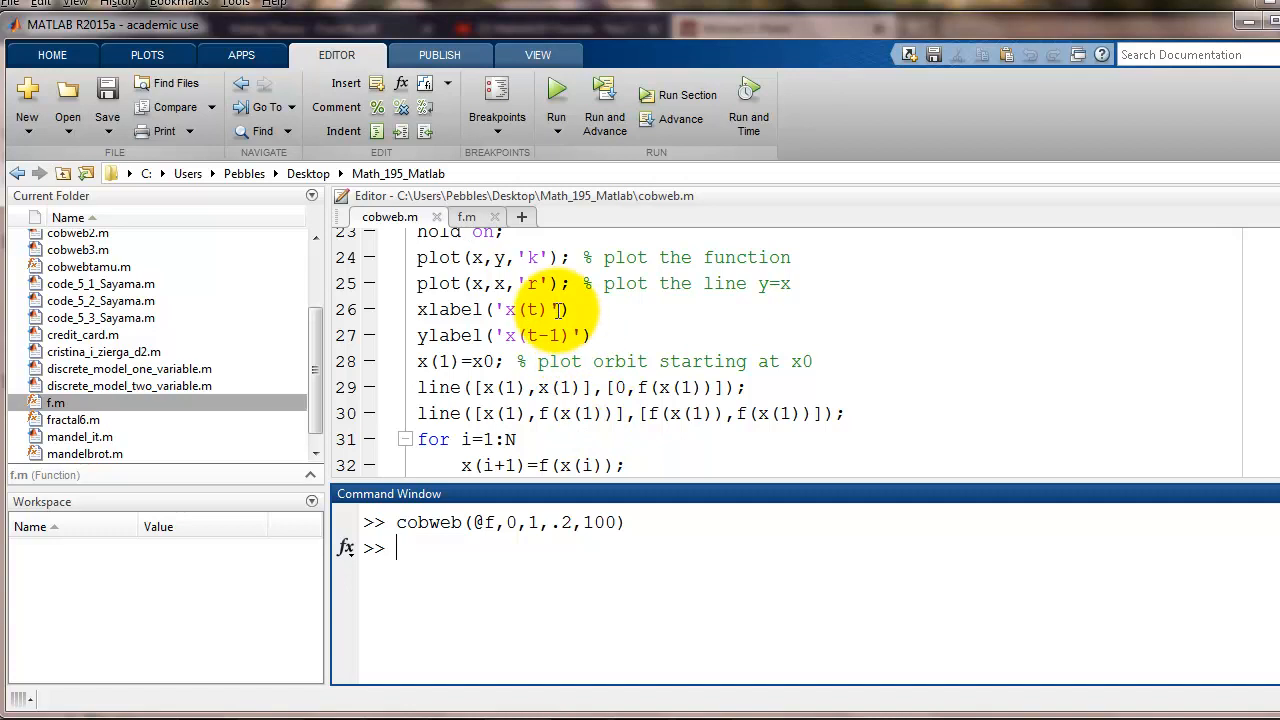
Step: Add 'Fontsize',16 to the xlabel and ylabel calls in cobweb.m and save
click(620, 413)
text(,'F)
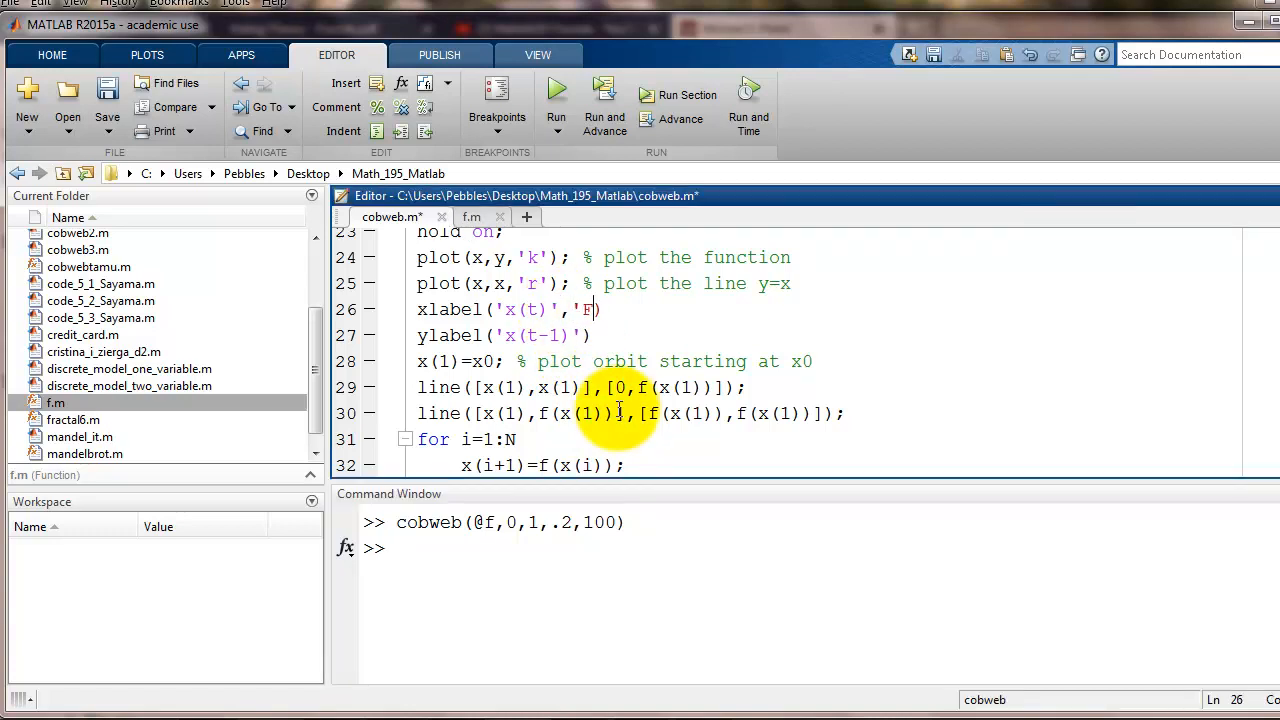
text(ontsize',16)
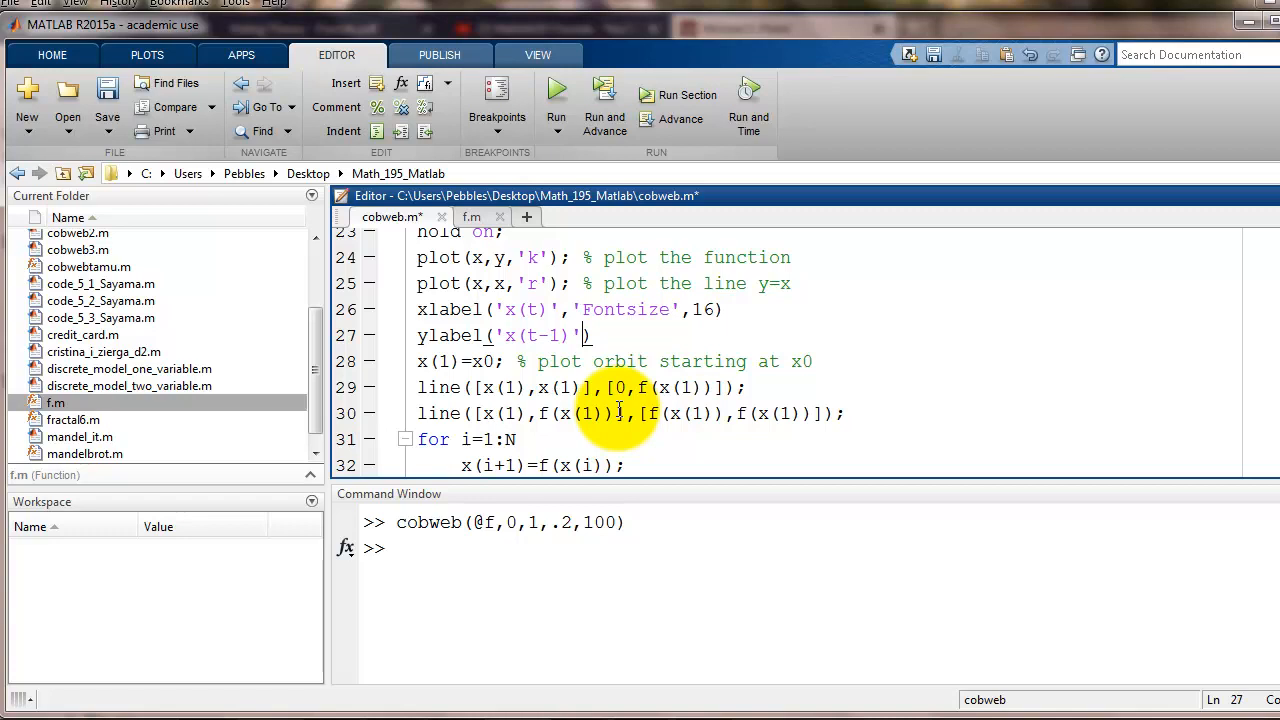
text(,'Fontsize',16)
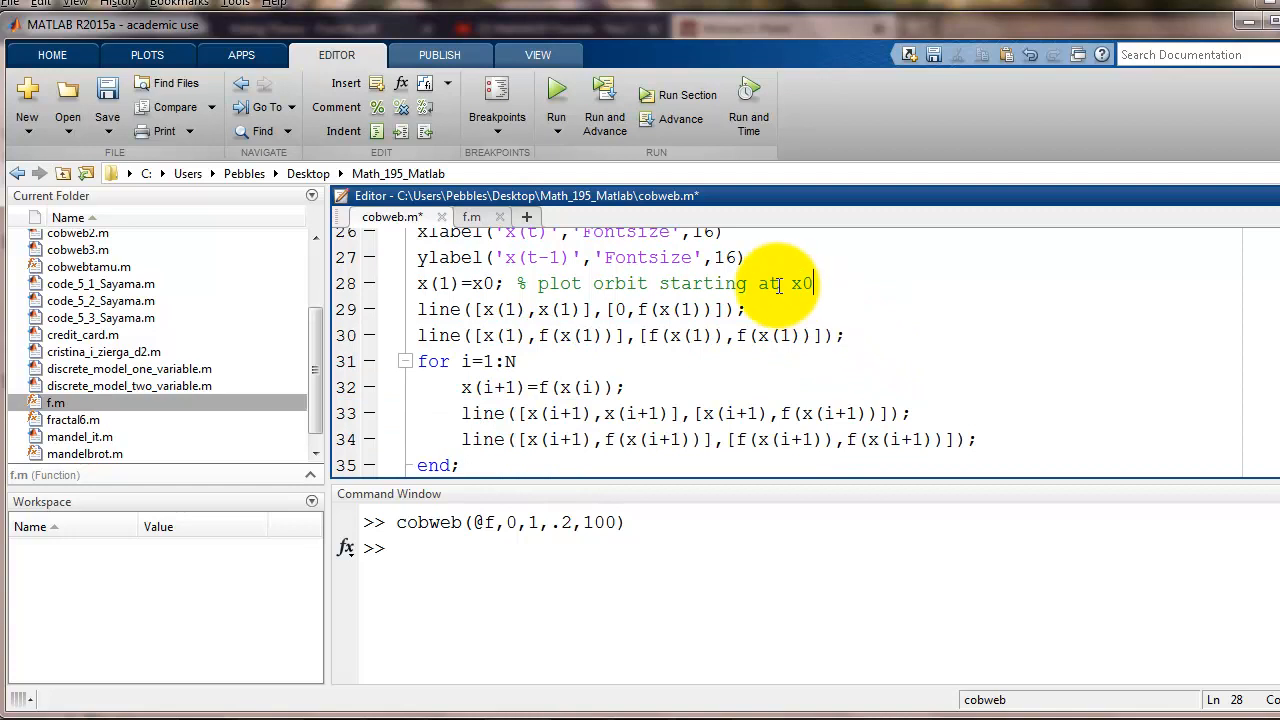
key(Return)
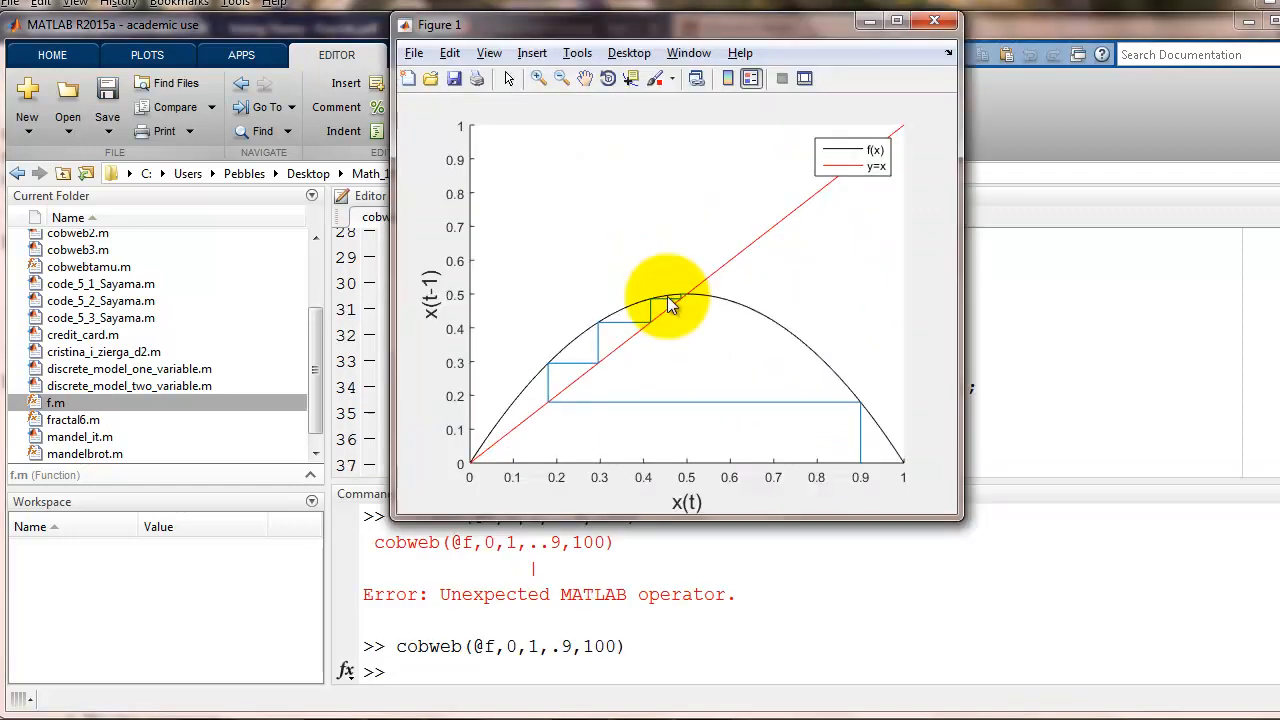
mouse_move(885, 155)
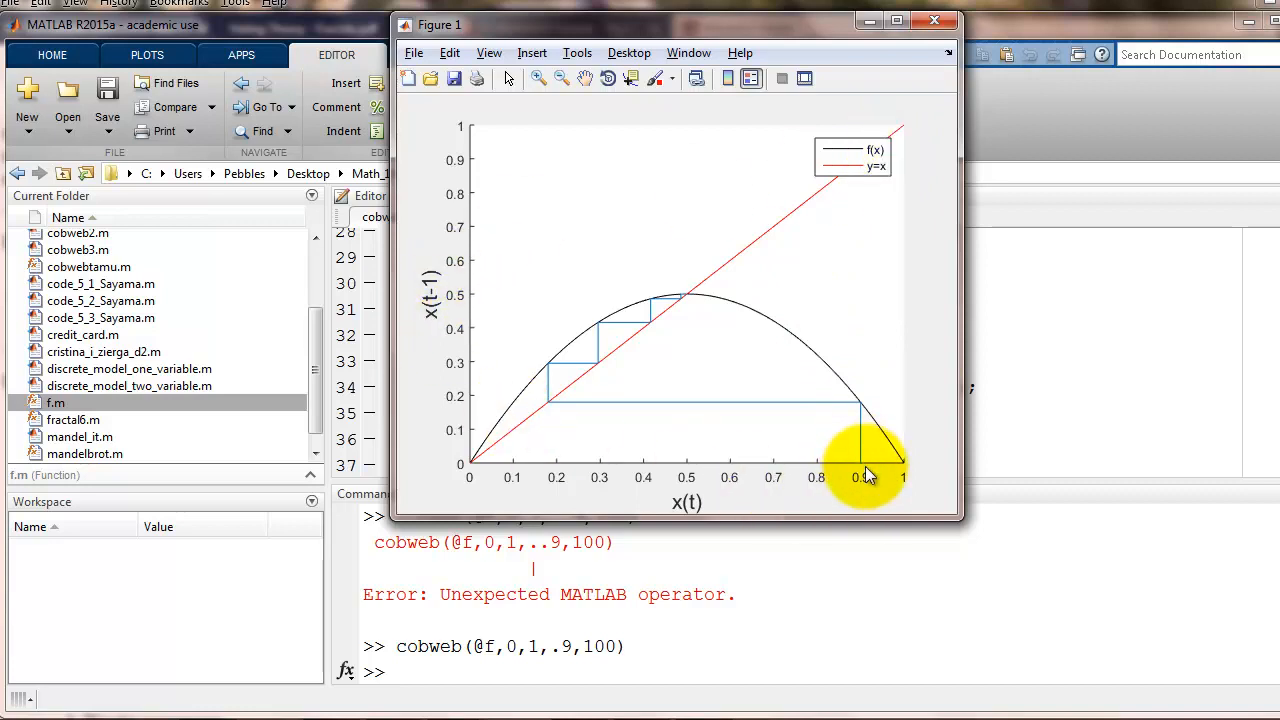
mouse_move(865, 420)
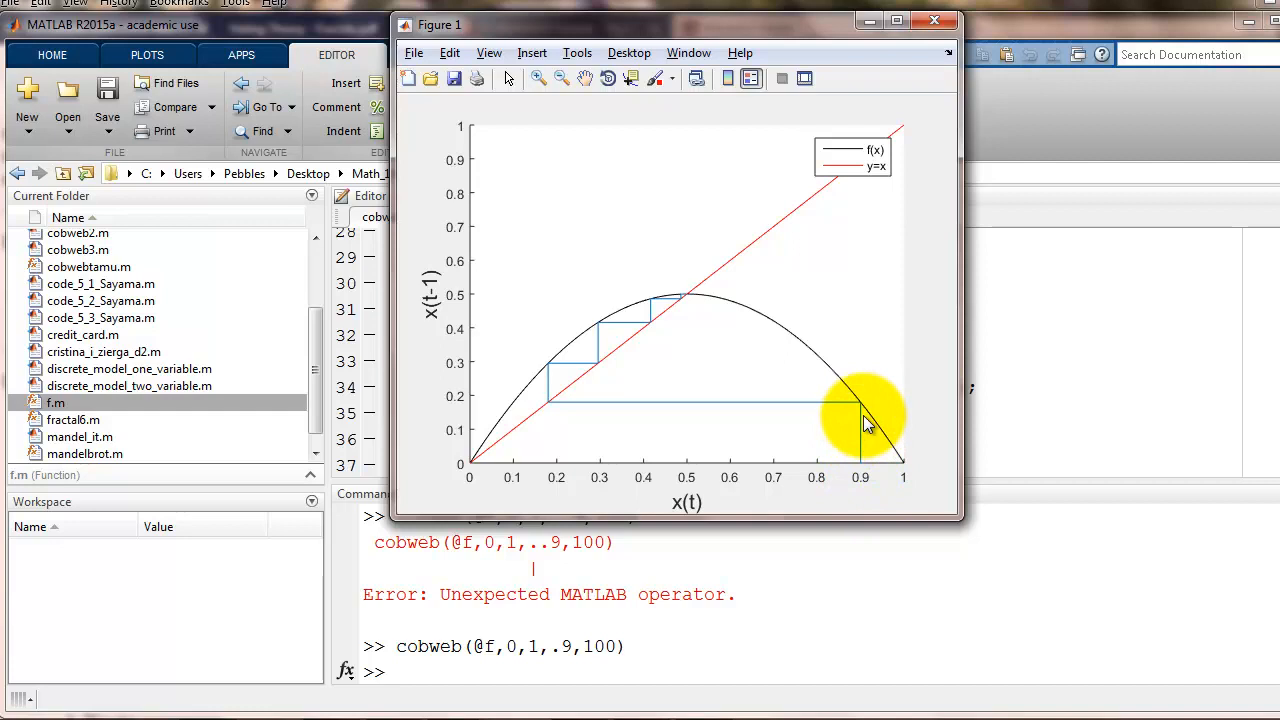
mouse_move(830, 400)
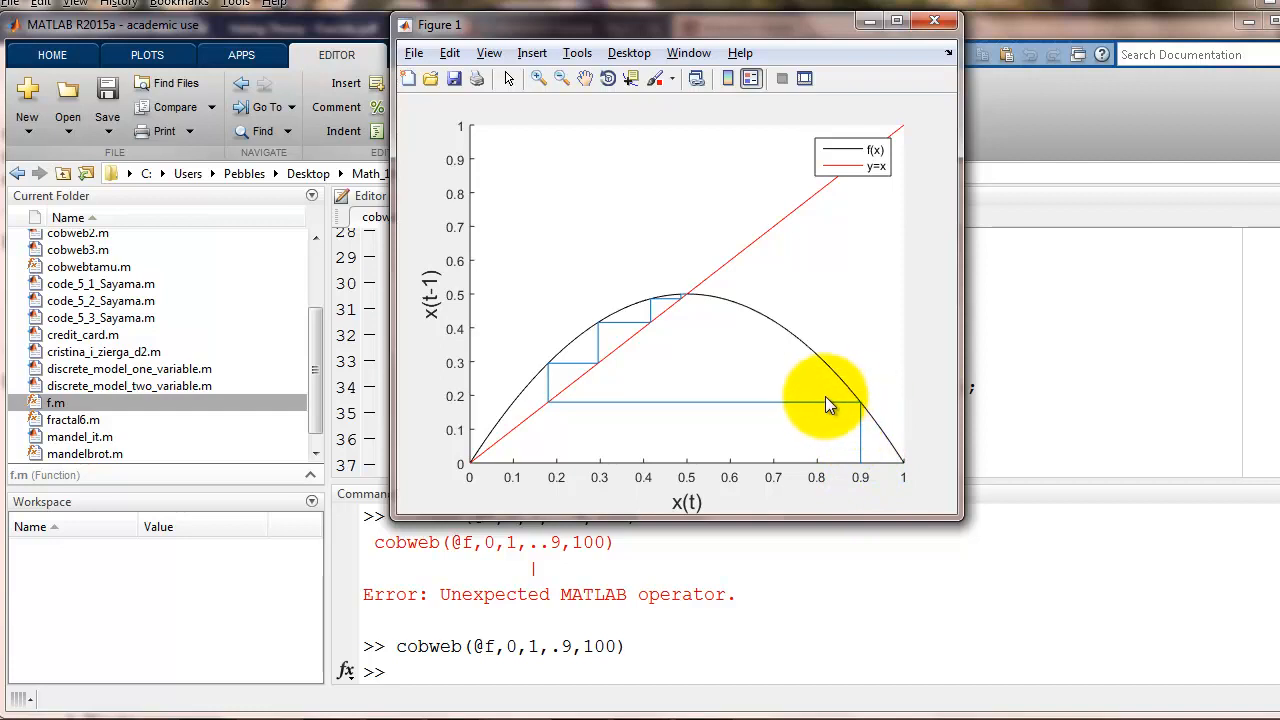
mouse_move(555, 410)
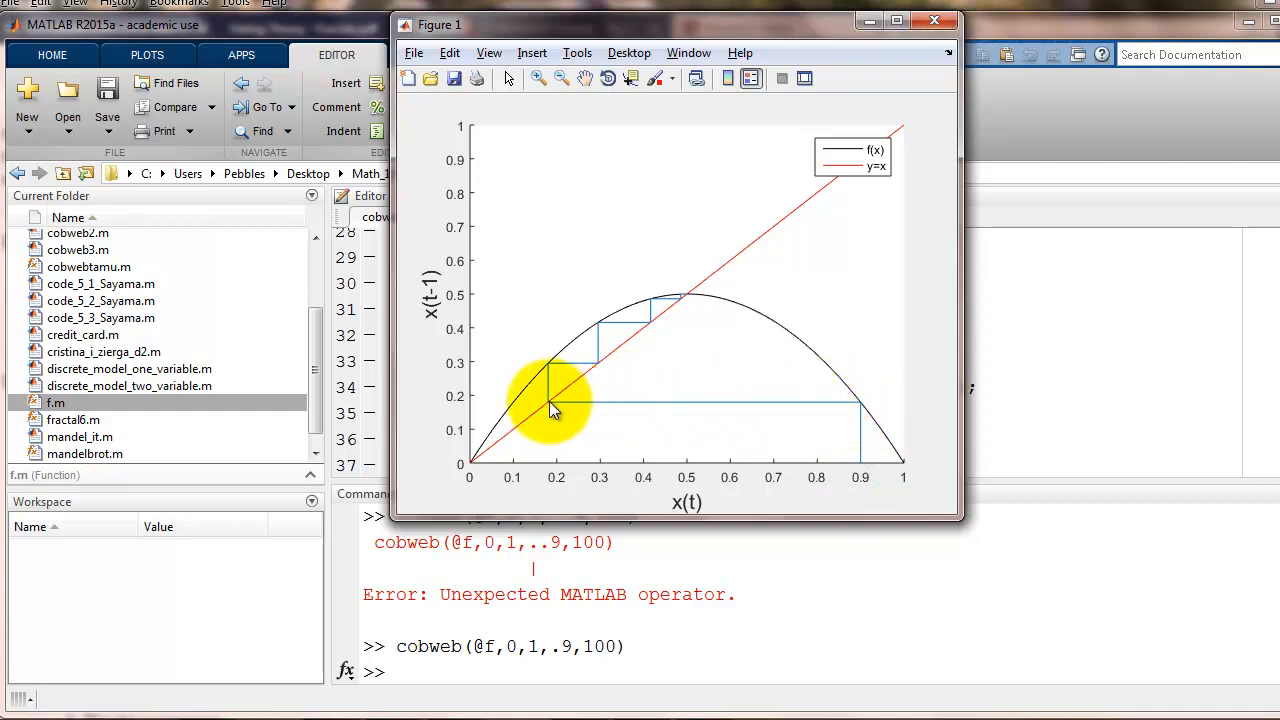
mouse_move(655, 315)
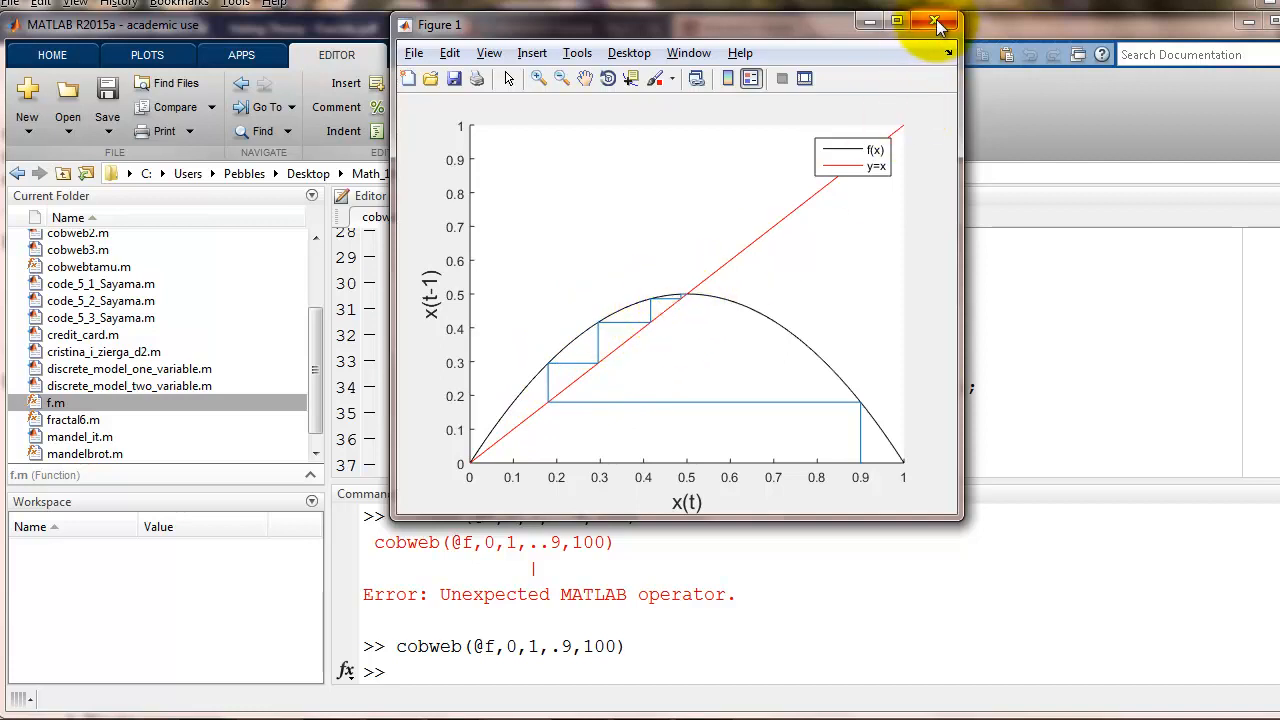
Step: Close the cobweb plot figure starting at 0.9
click(936, 23)
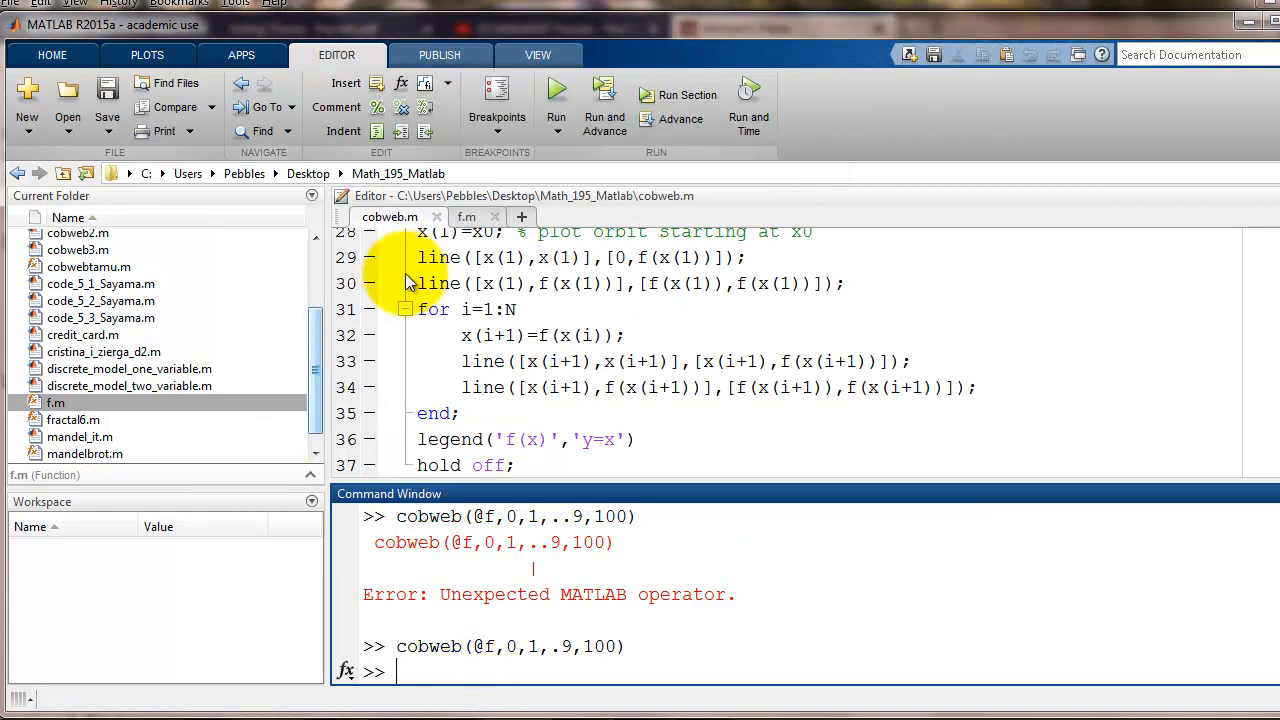
Step: Set the logistic growth rate r in f.m to 1.5
click(466, 217)
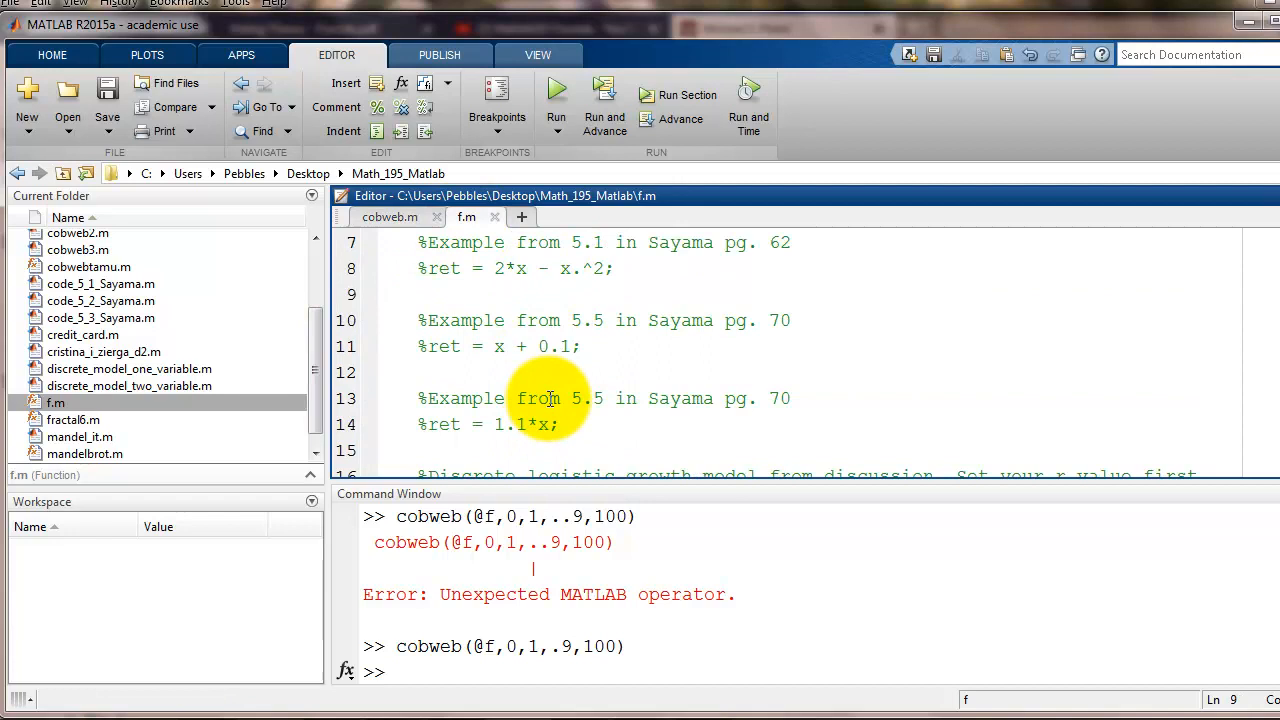
scroll(down, 3)
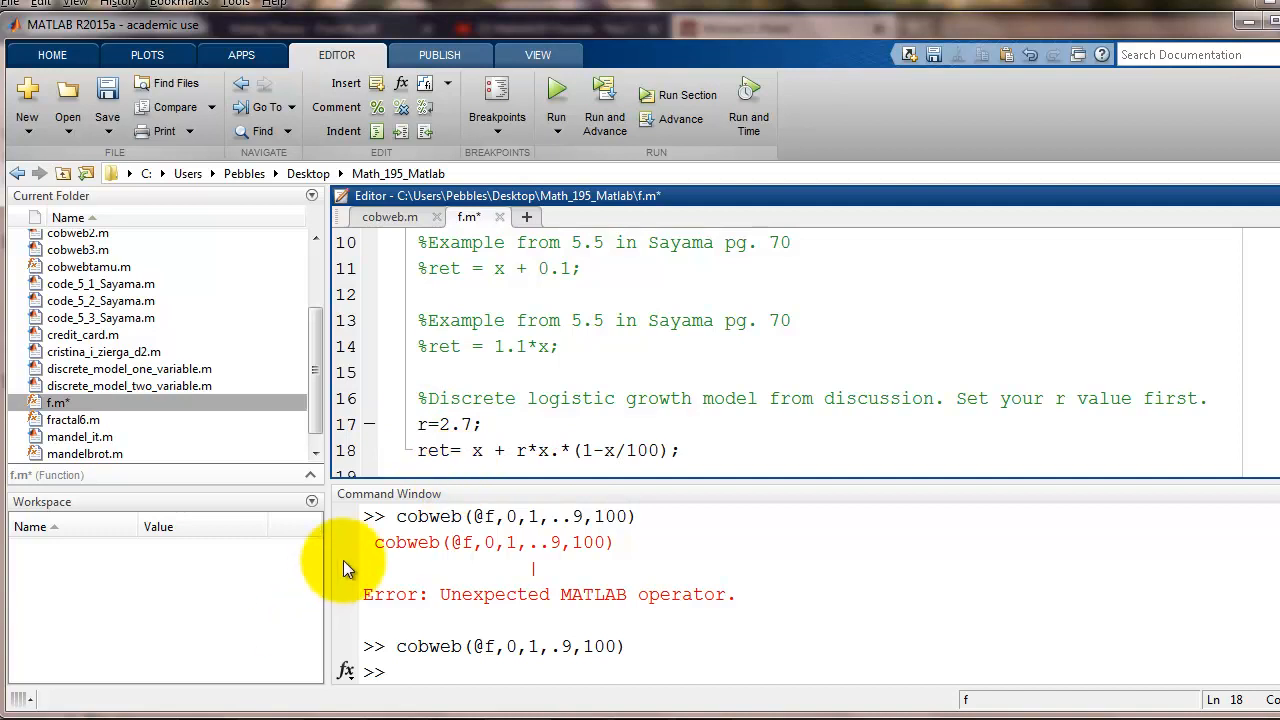
double_click(450, 424)
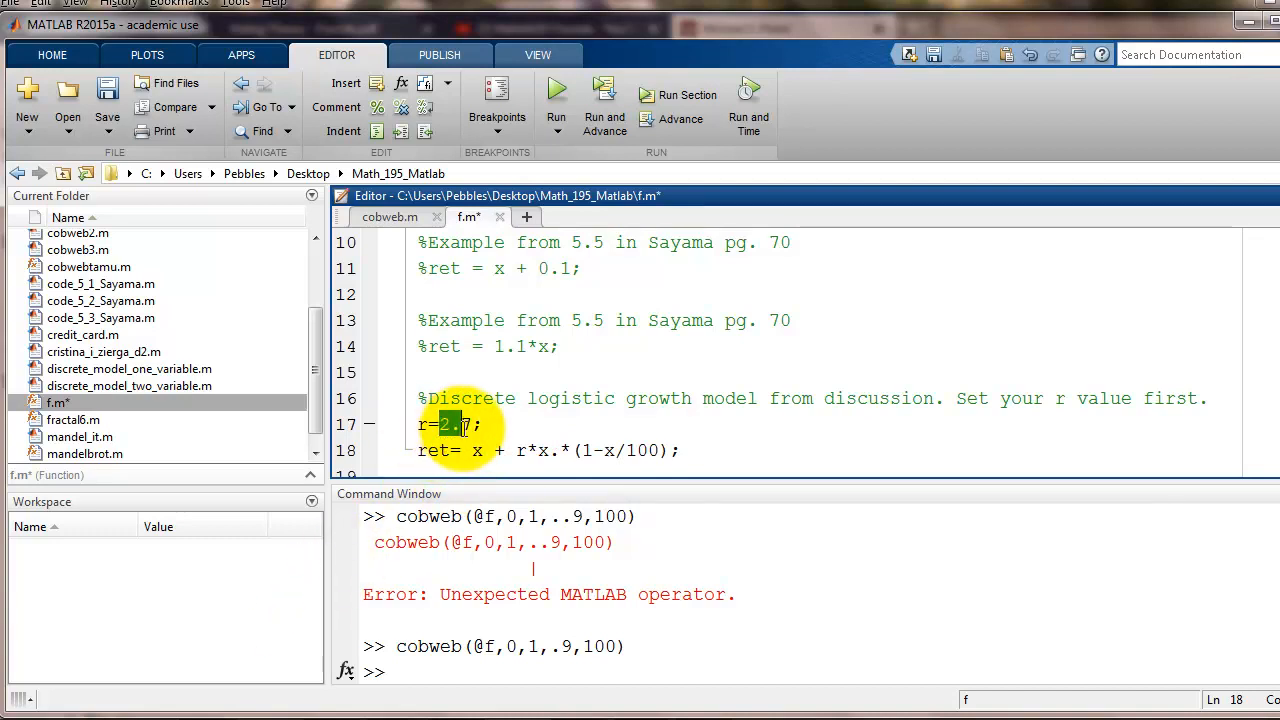
text(1.5)
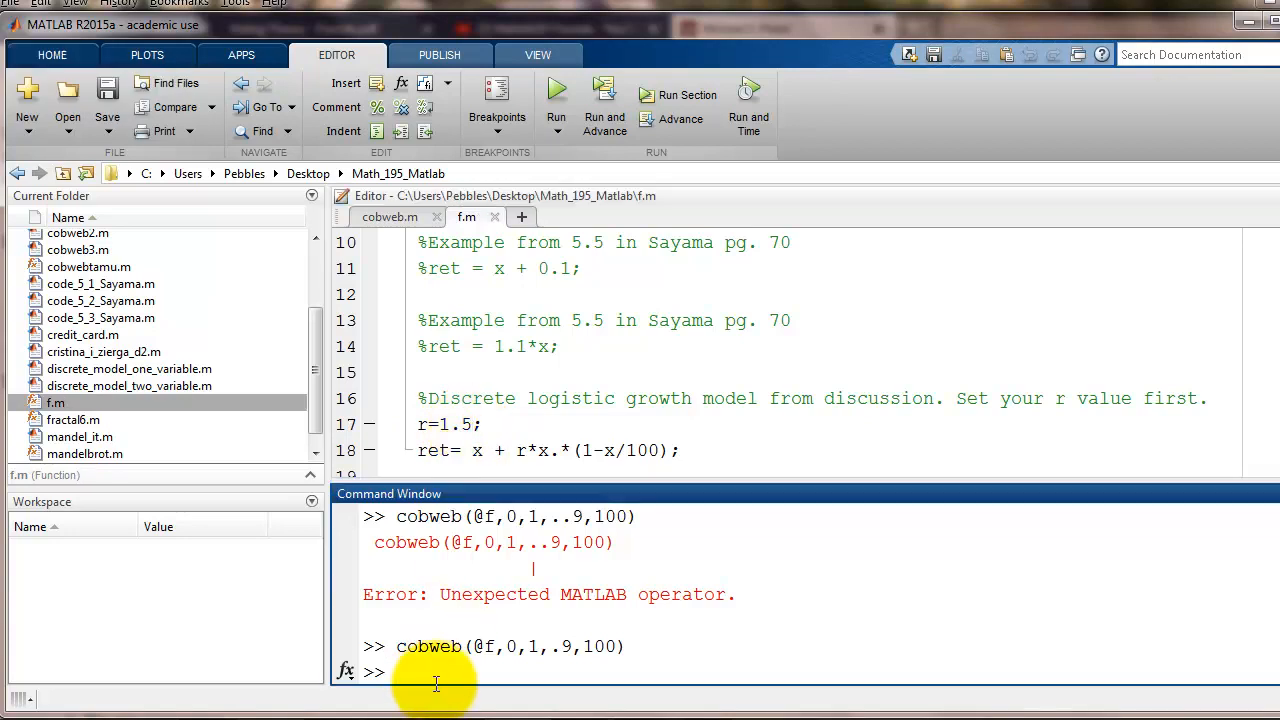
Step: Run cobweb(@f,0,200,10,100) for the logistic growth model
text(cobweb(@f,0,1,.9,100))
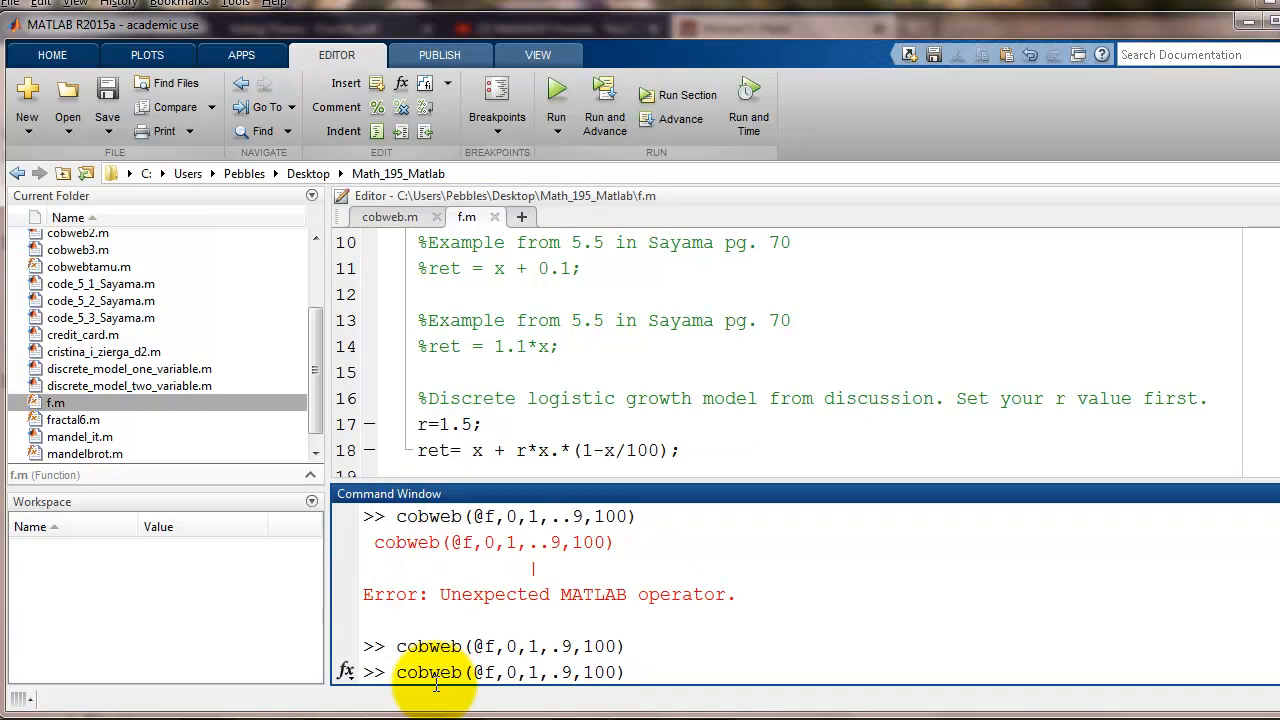
text(200,)
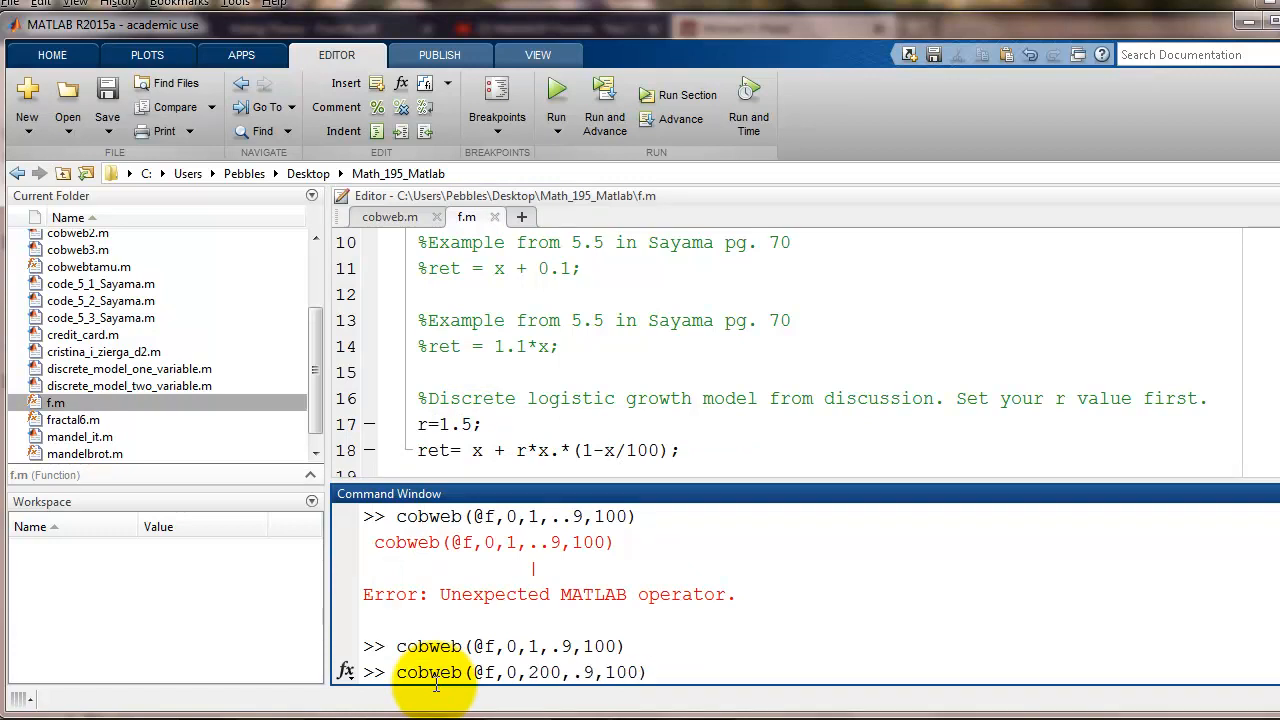
text(10)
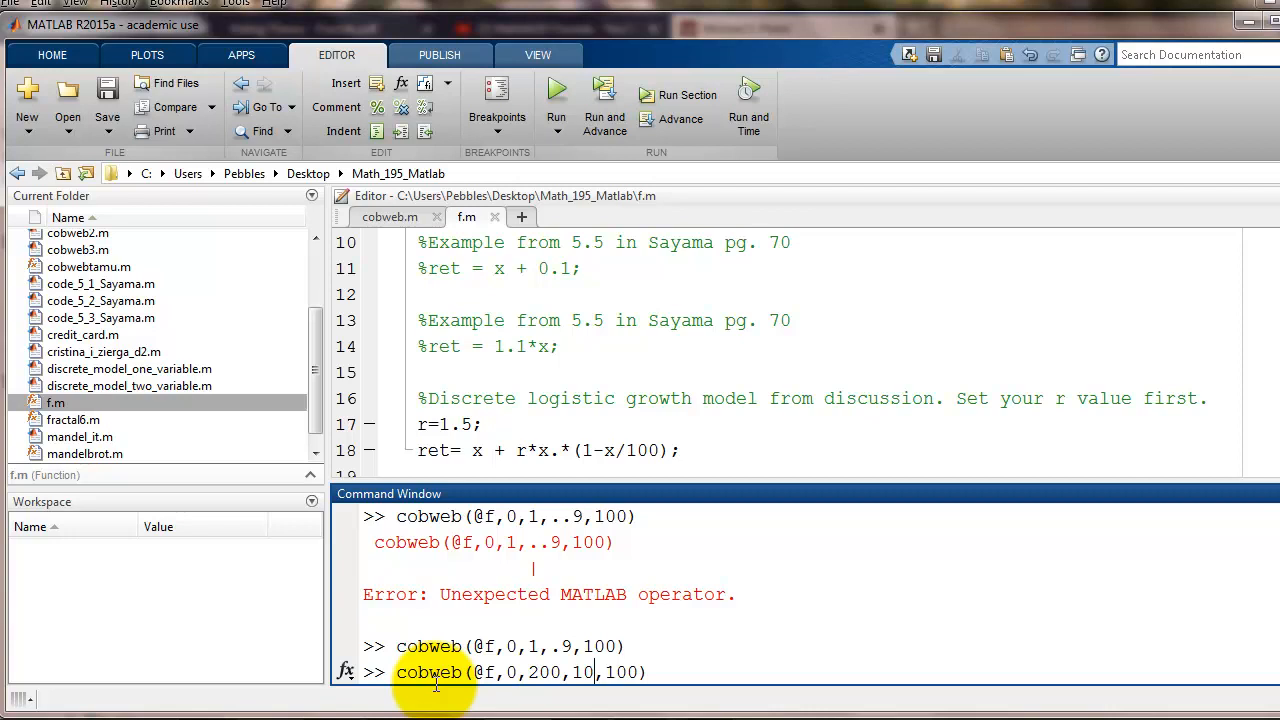
key(enter)
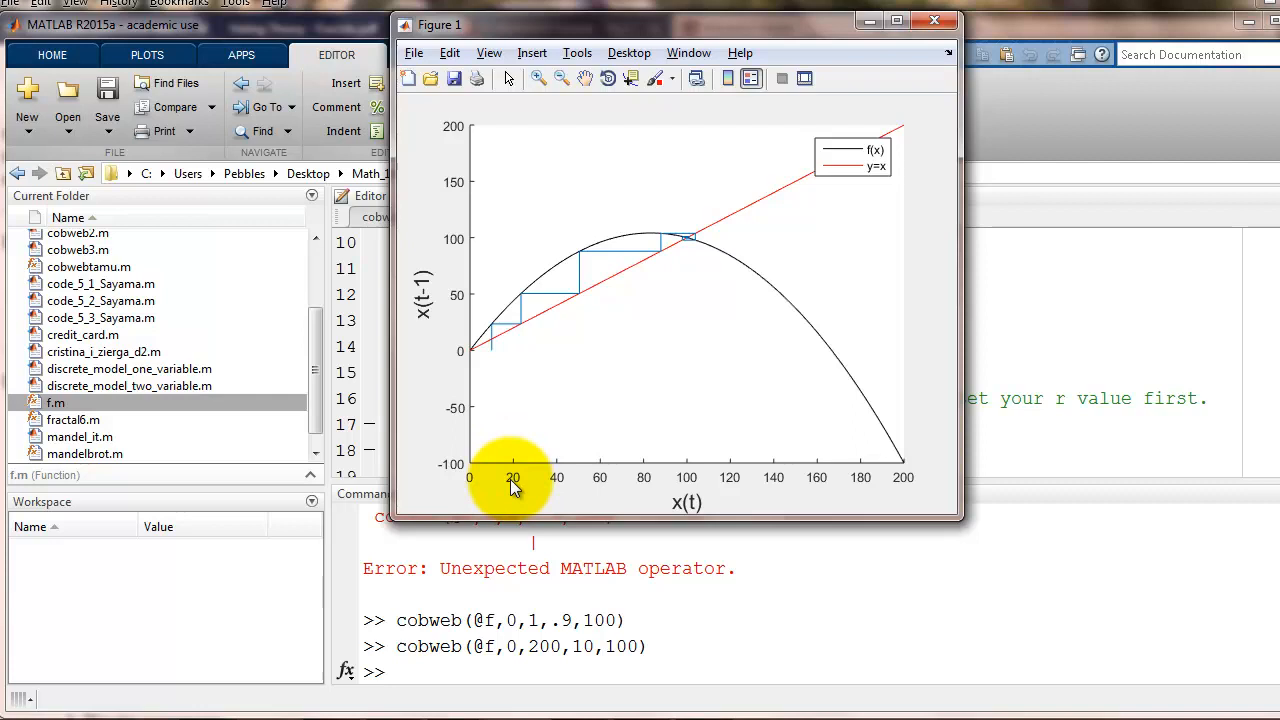
mouse_move(500, 445)
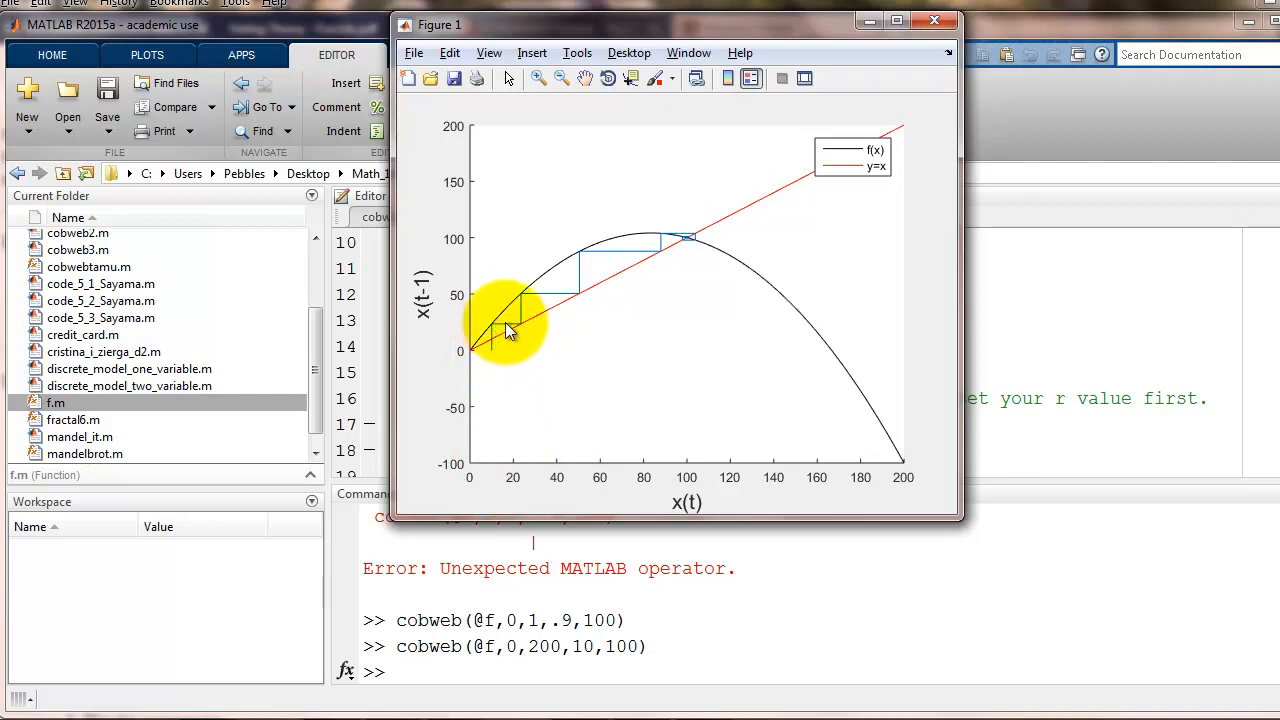
mouse_move(665, 255)
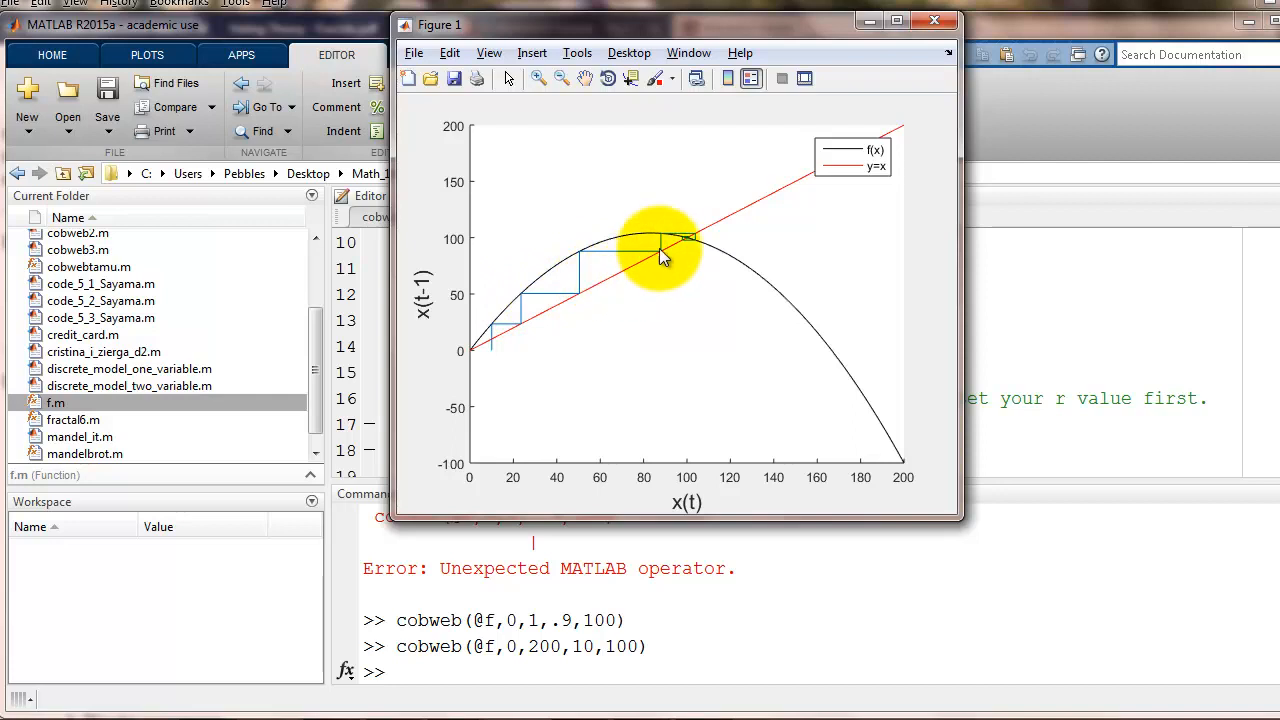
mouse_move(700, 248)
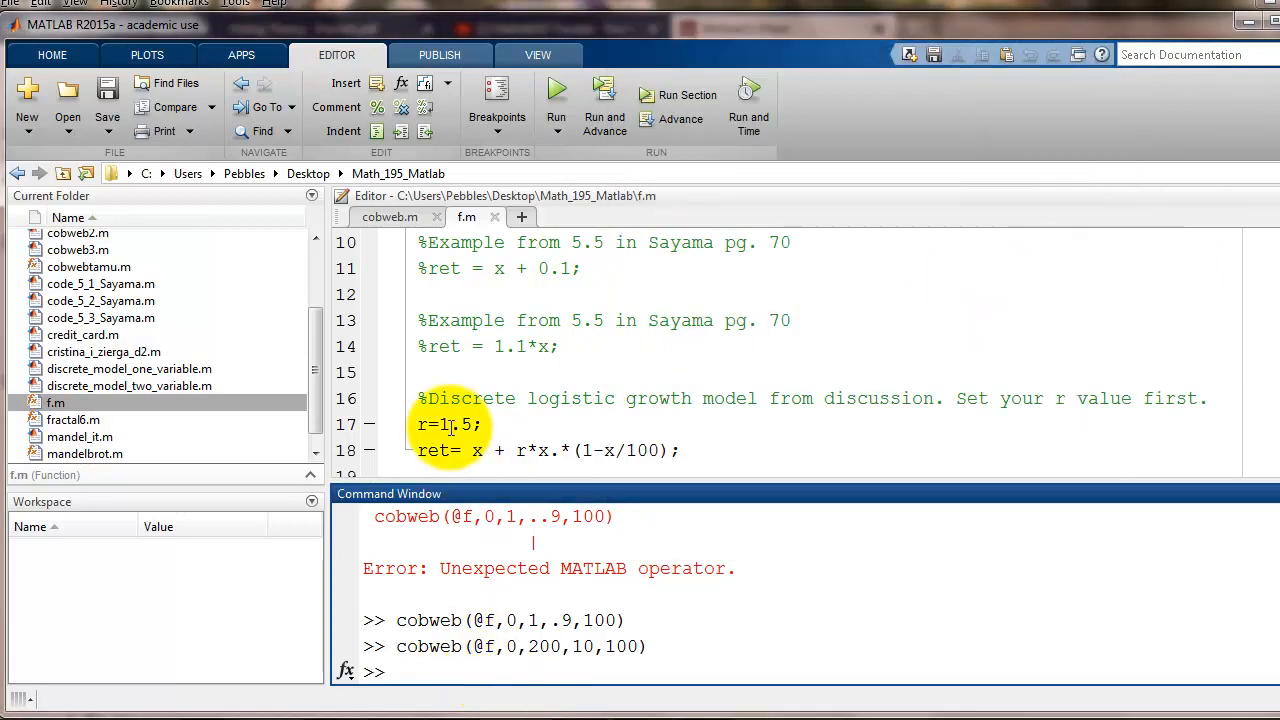
Step: Change the growth rate r in f.m to 2.5
double_click(448, 424)
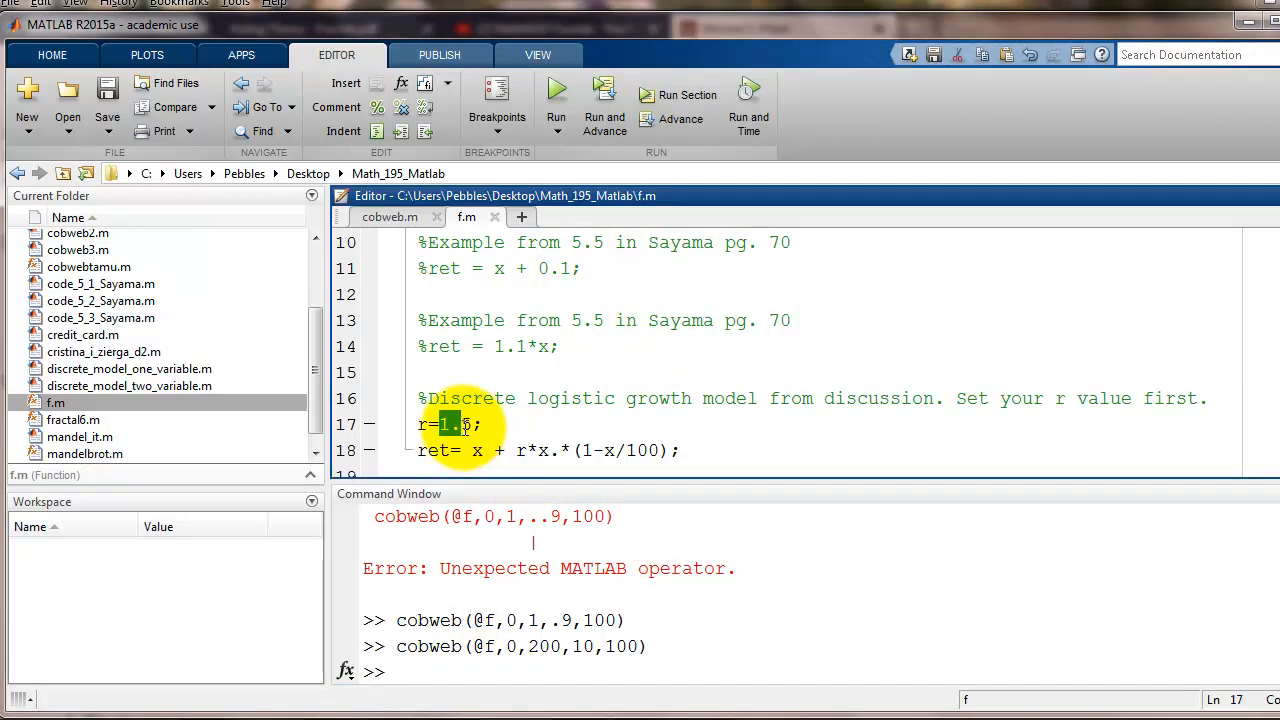
text(2.5)
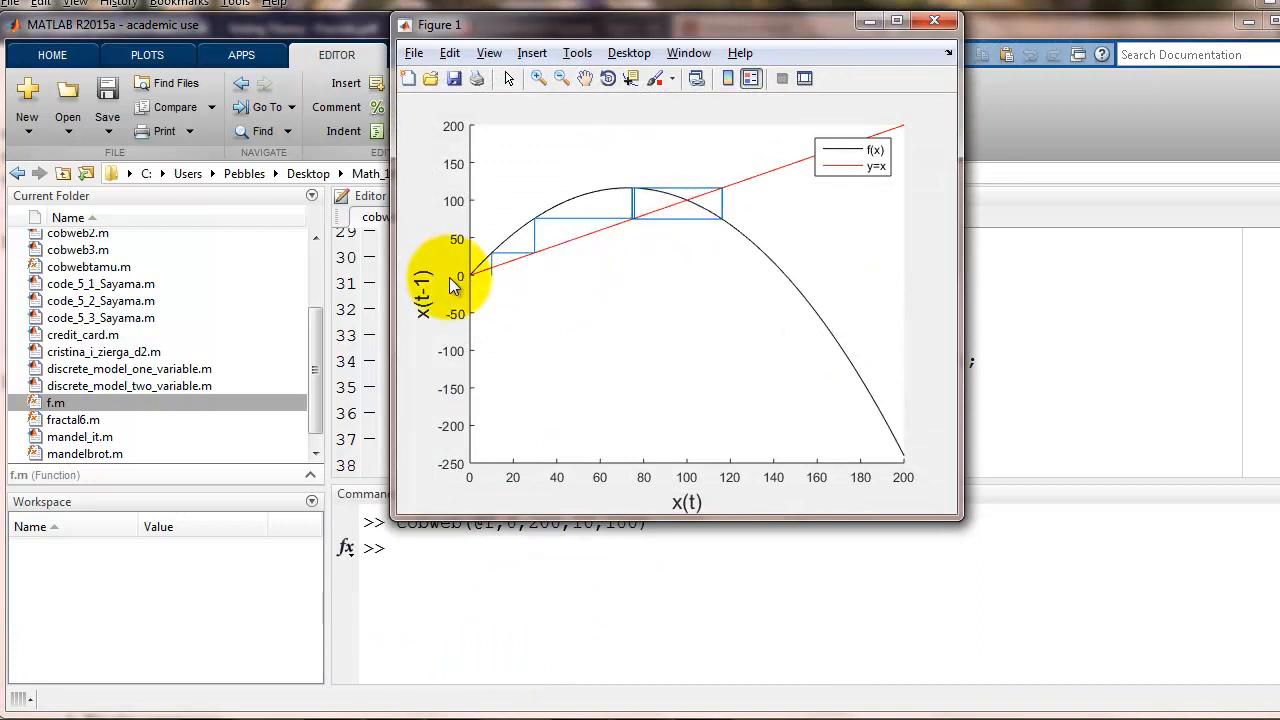
mouse_move(500, 283)
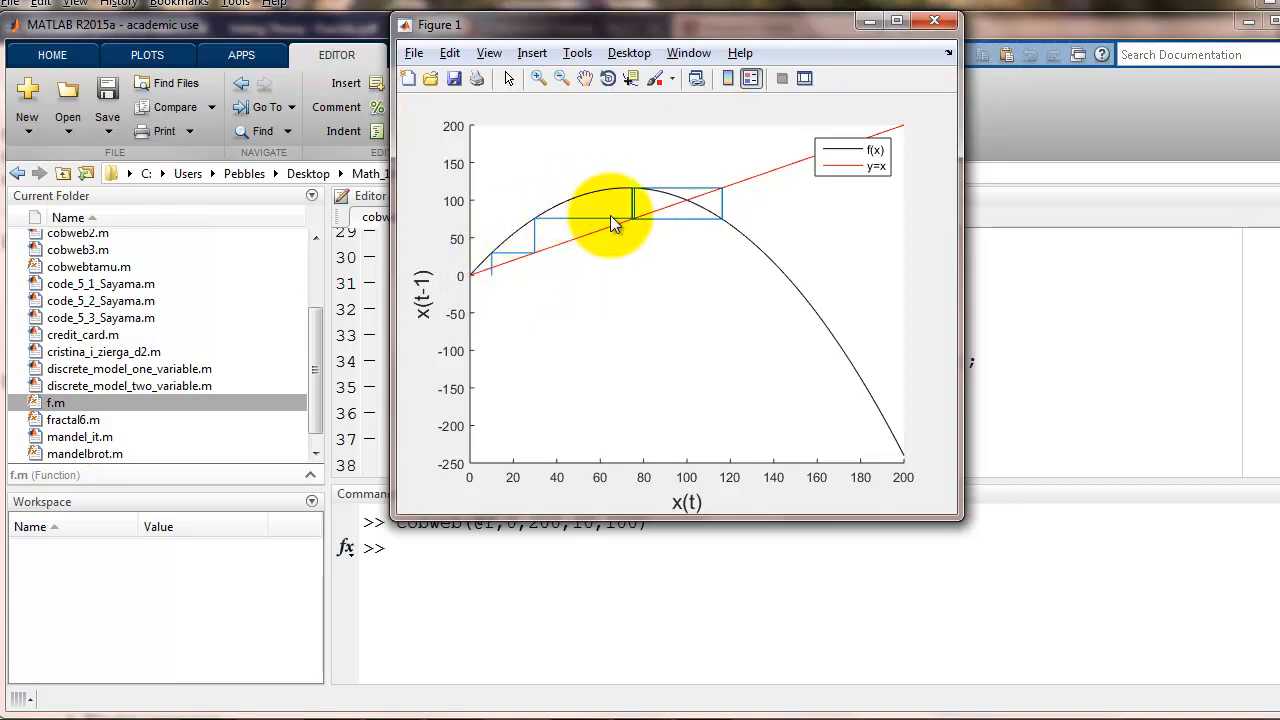
mouse_move(730, 217)
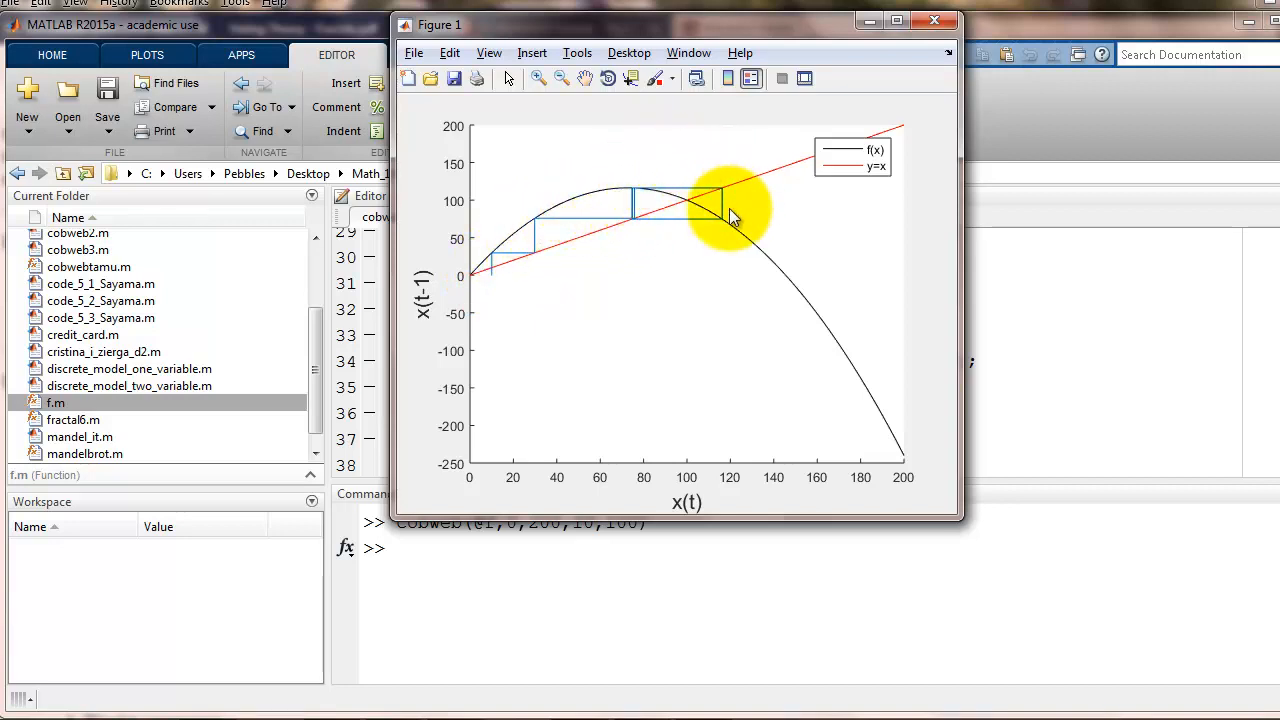
mouse_move(630, 220)
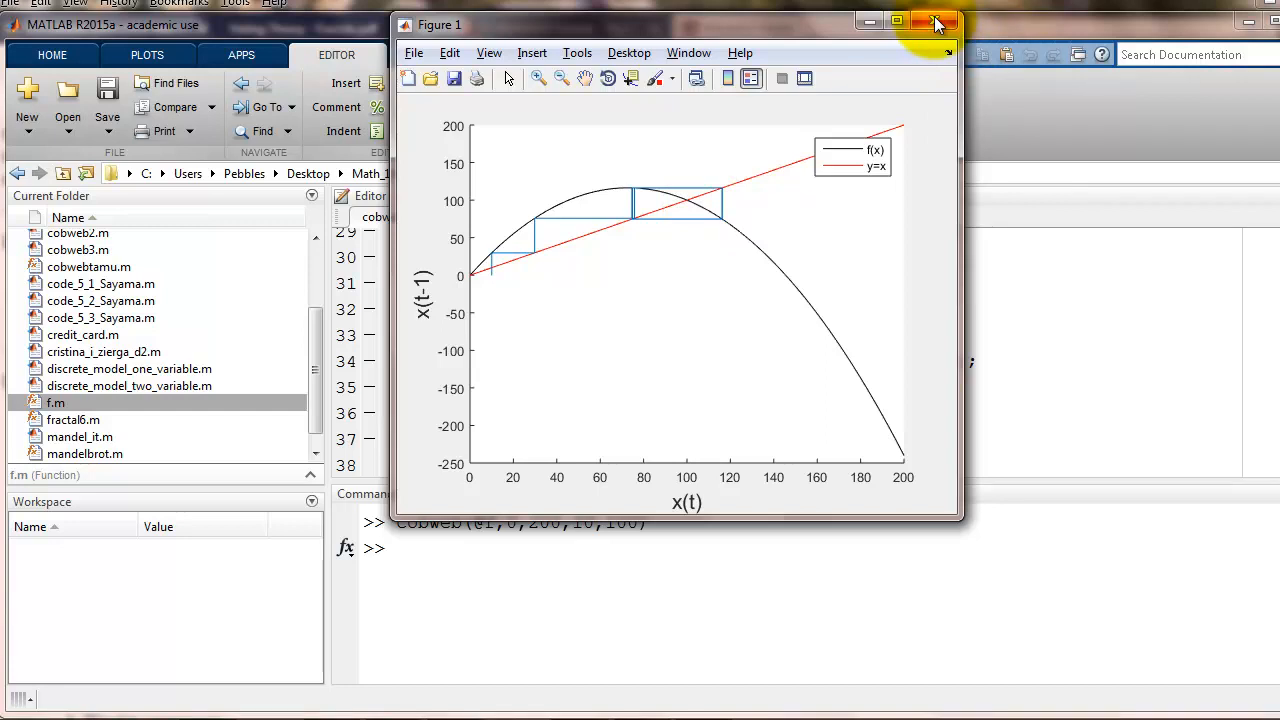
Step: Close the oscillating cobweb figure
click(938, 23)
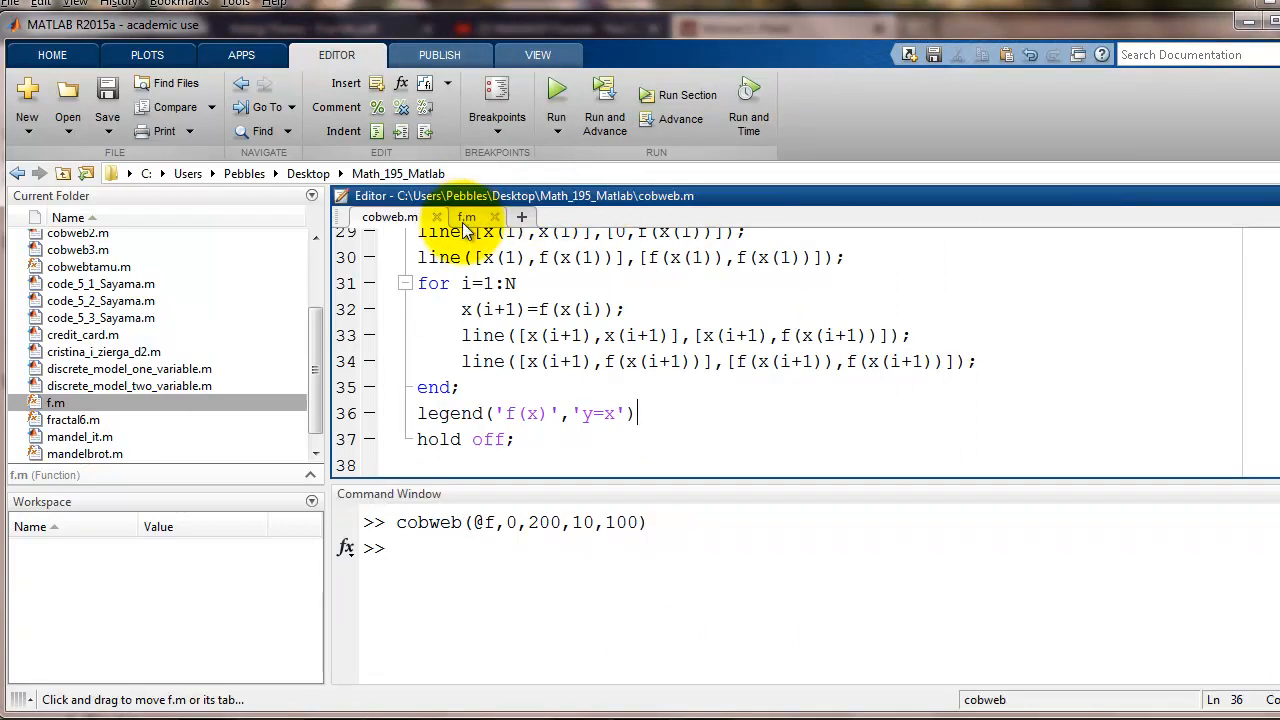
Step: Switch to f.m to change the model to ret = 1.1*x
click(466, 217)
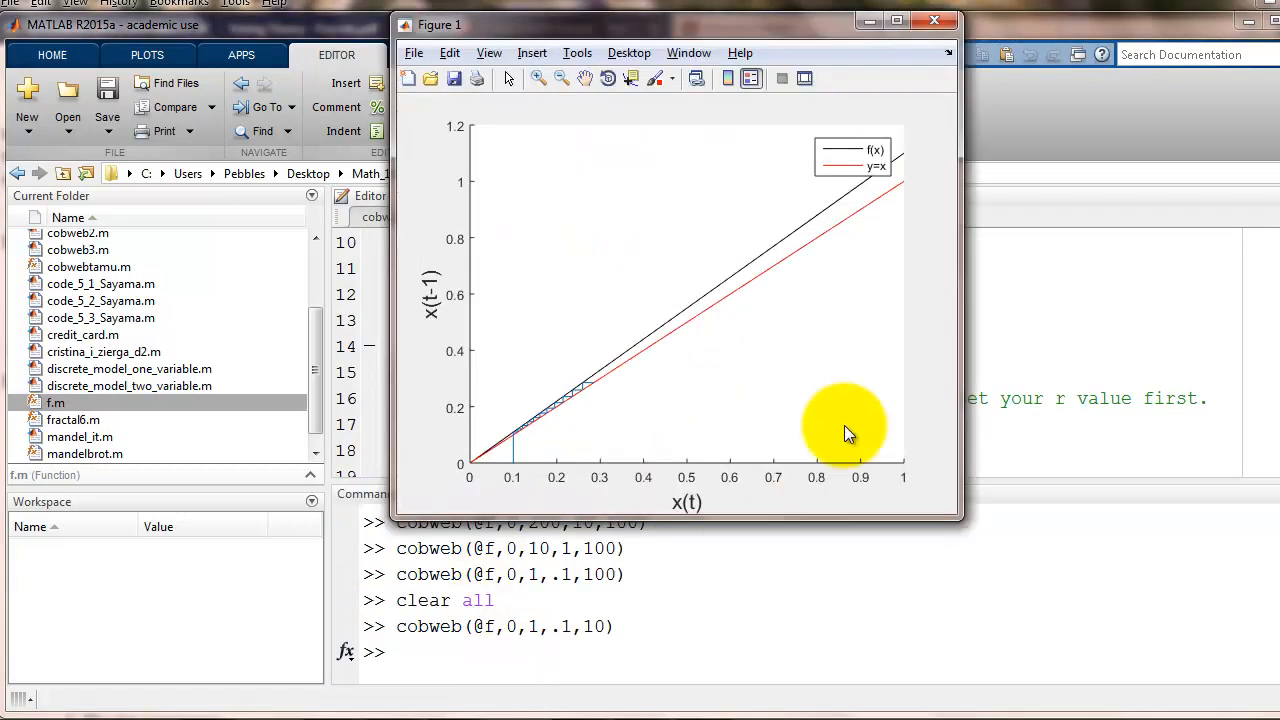
mouse_move(668, 602)
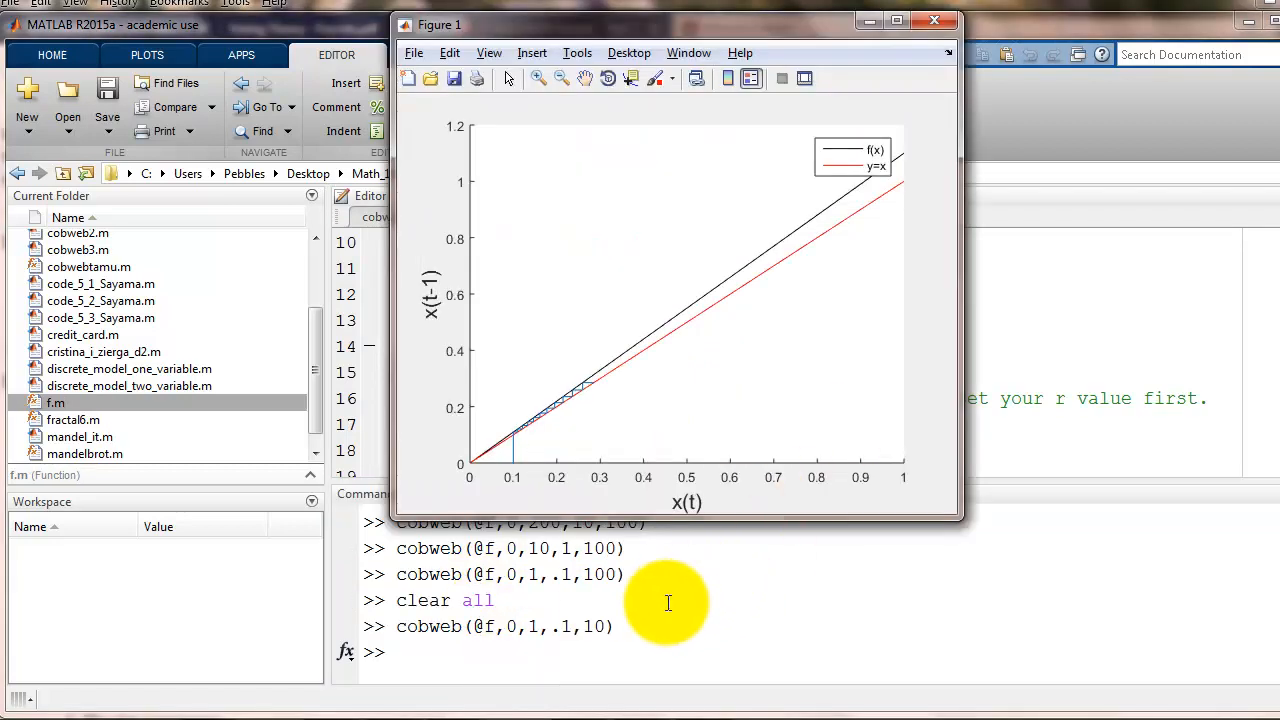
mouse_move(495, 635)
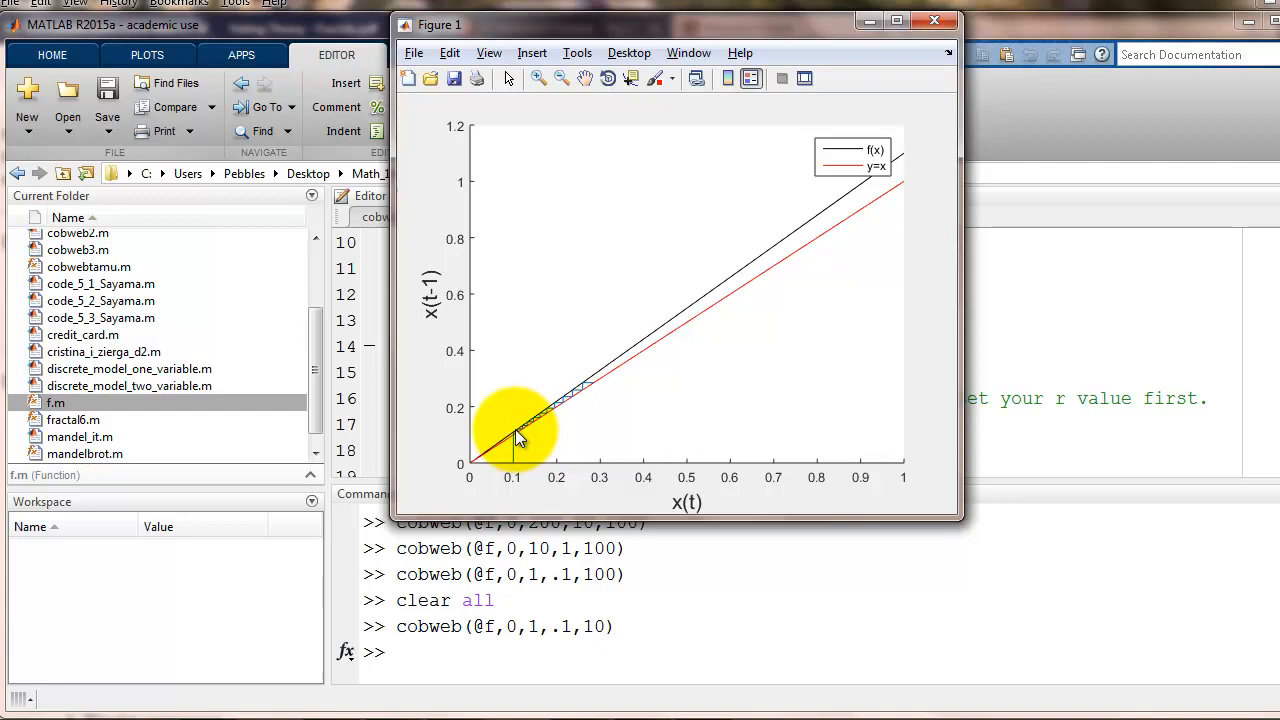
mouse_move(557, 410)
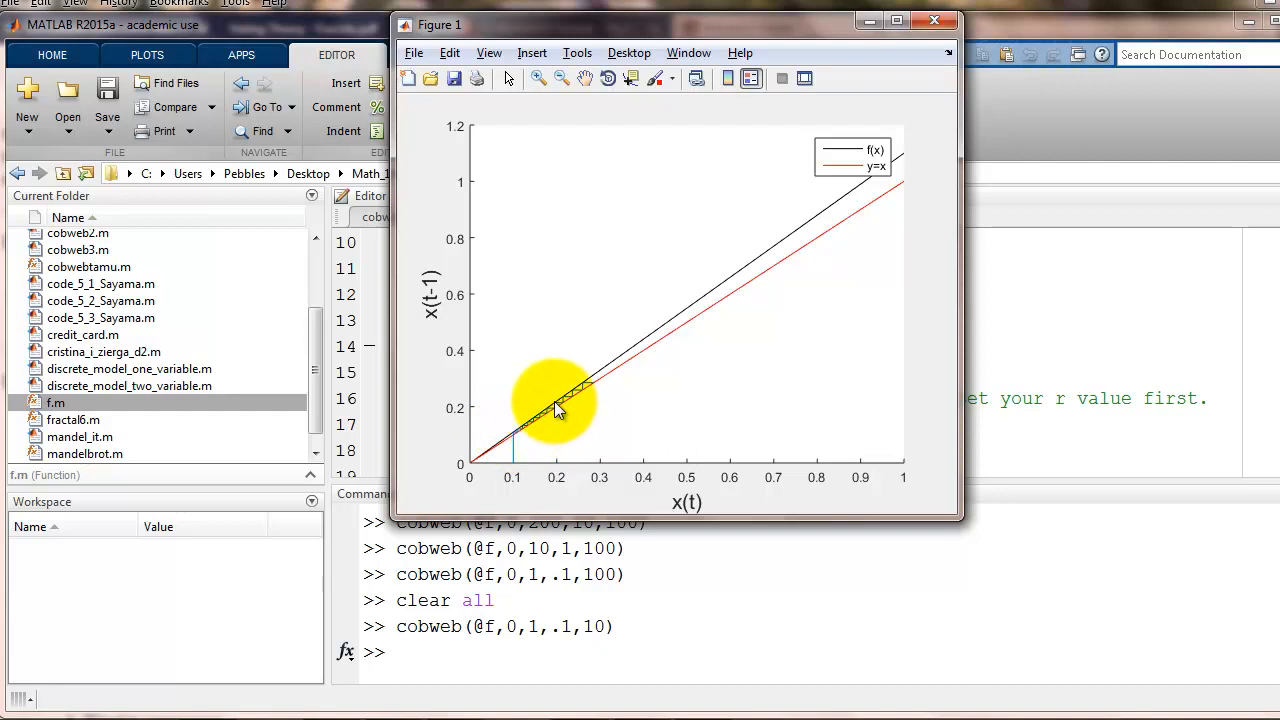
mouse_move(595, 390)
text(cobweb(@f,0,1,.1,20))
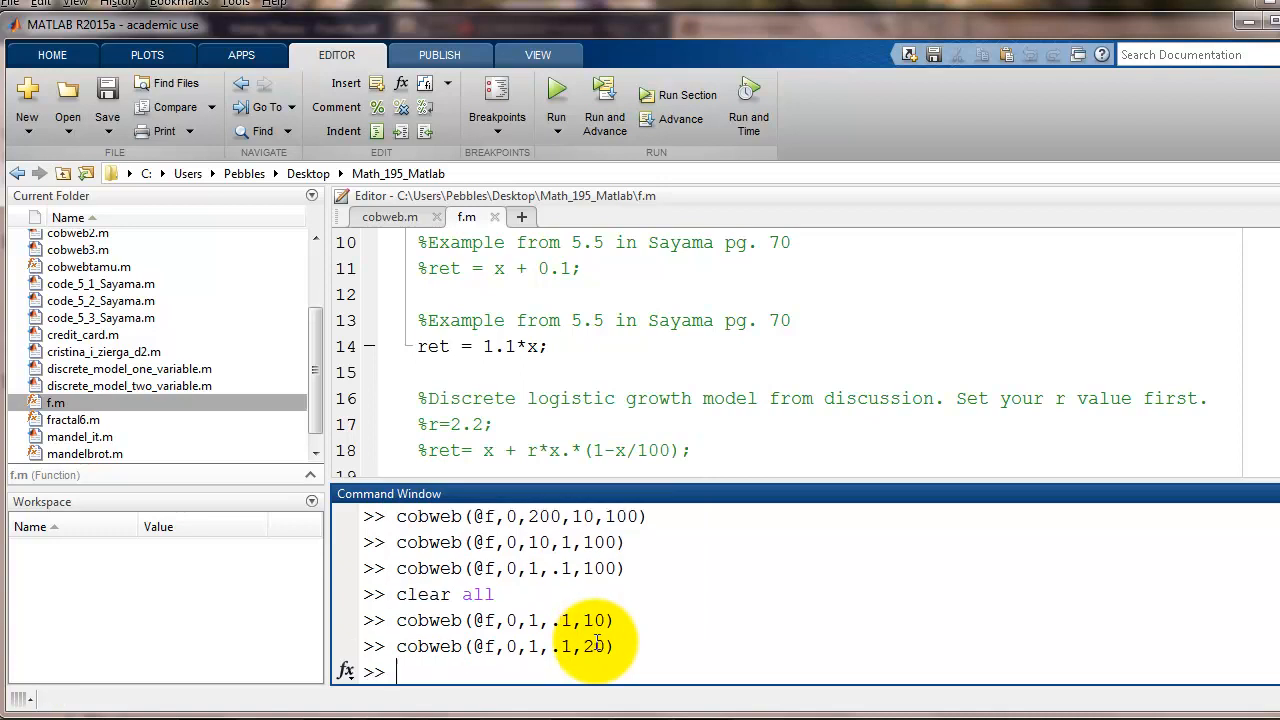
Step: Run cobweb(@f,0,1,.1,20) for the 1.1x growth model with 20 iterations
key(enter)
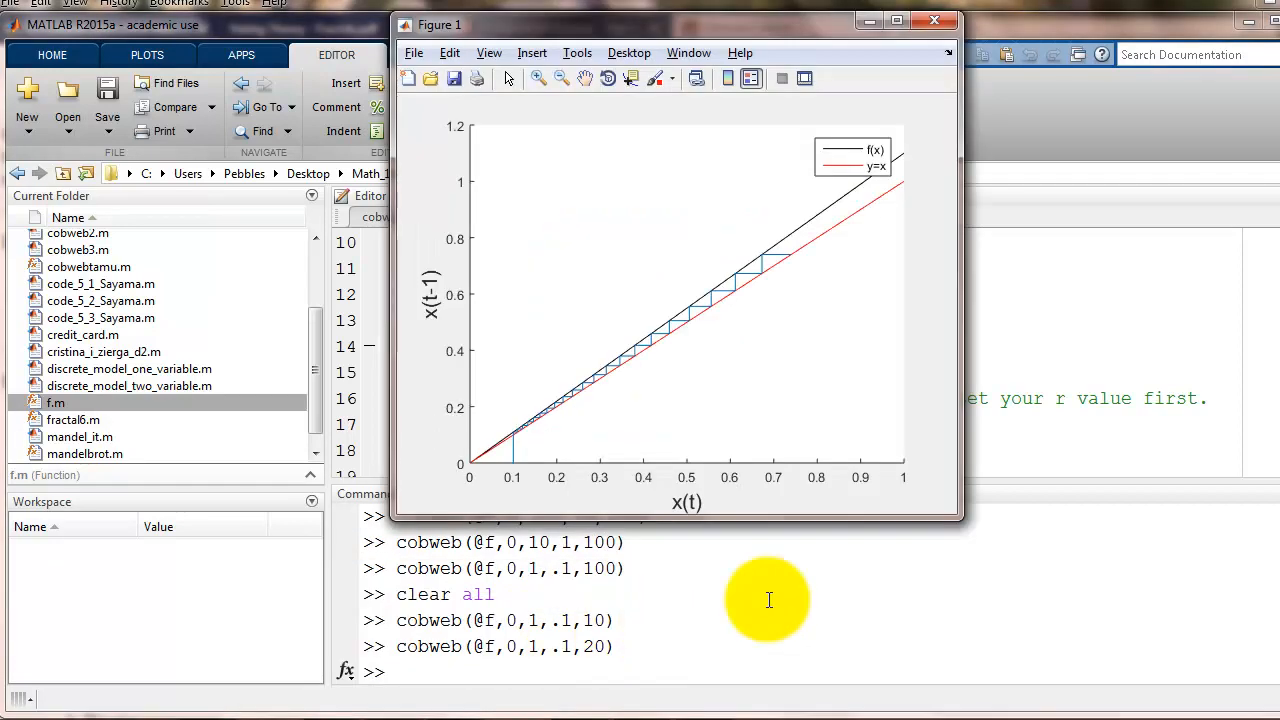
mouse_move(780, 330)
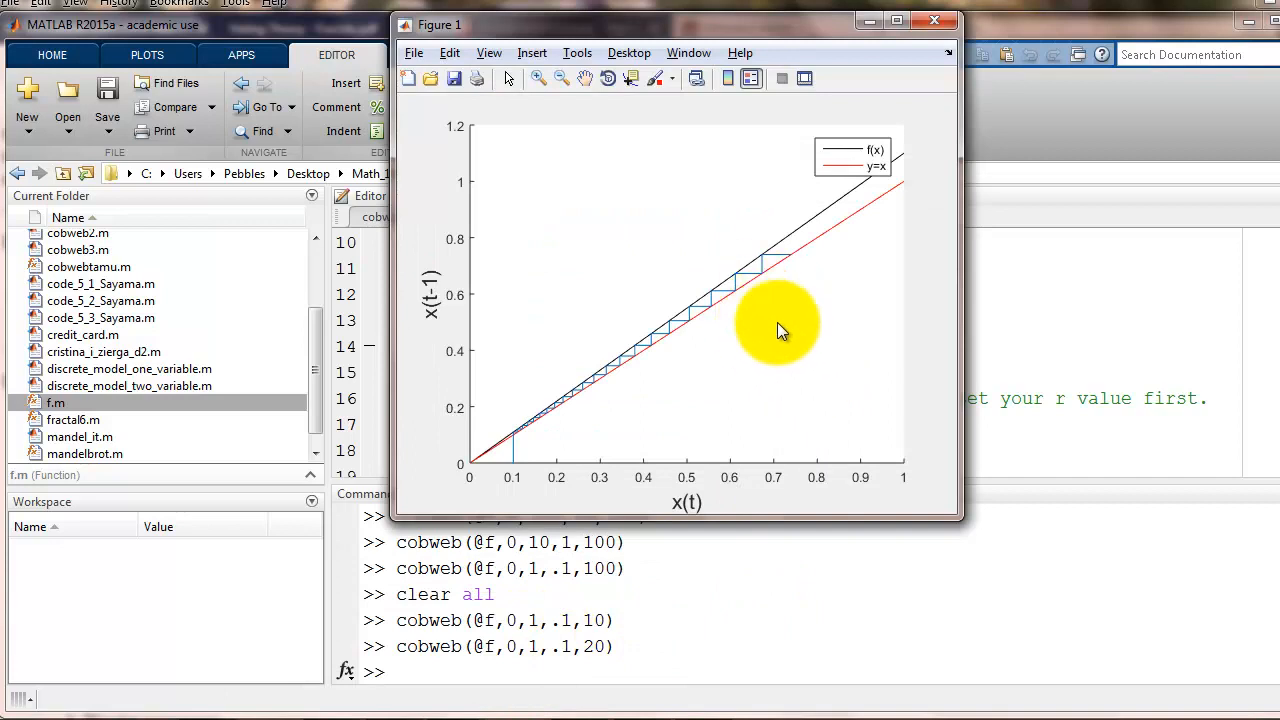
mouse_move(820, 255)
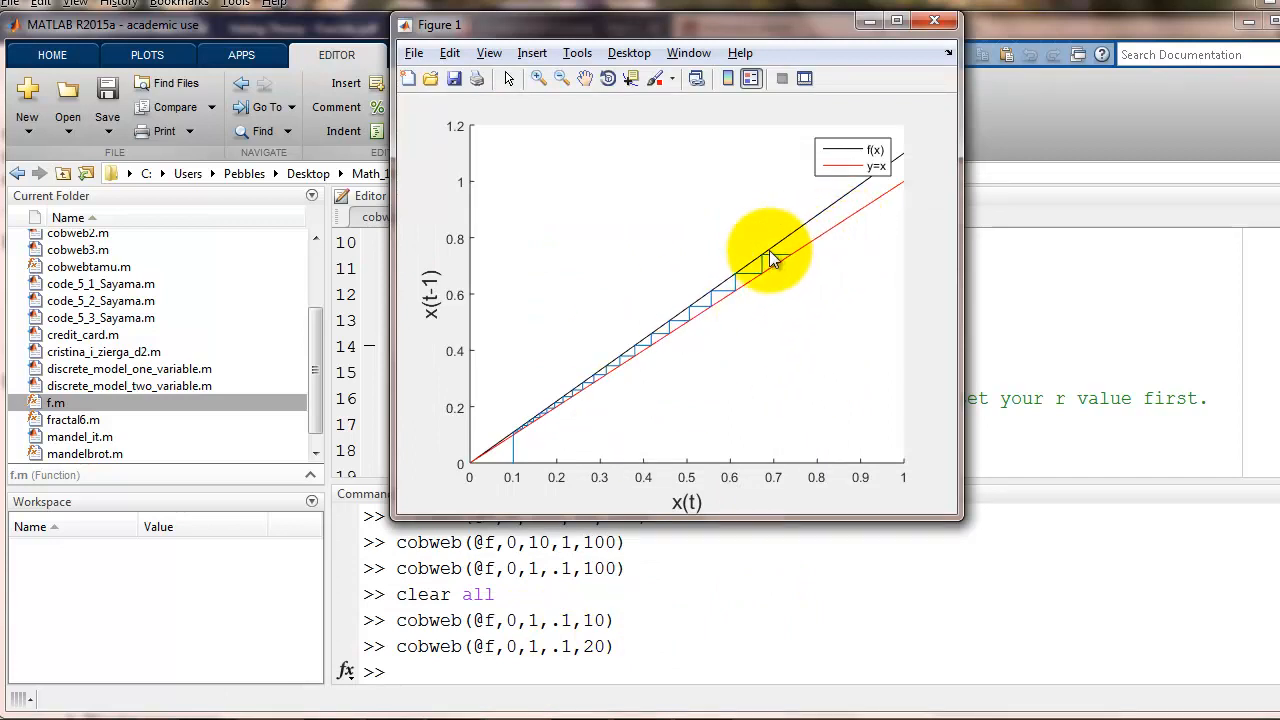
mouse_move(895, 190)
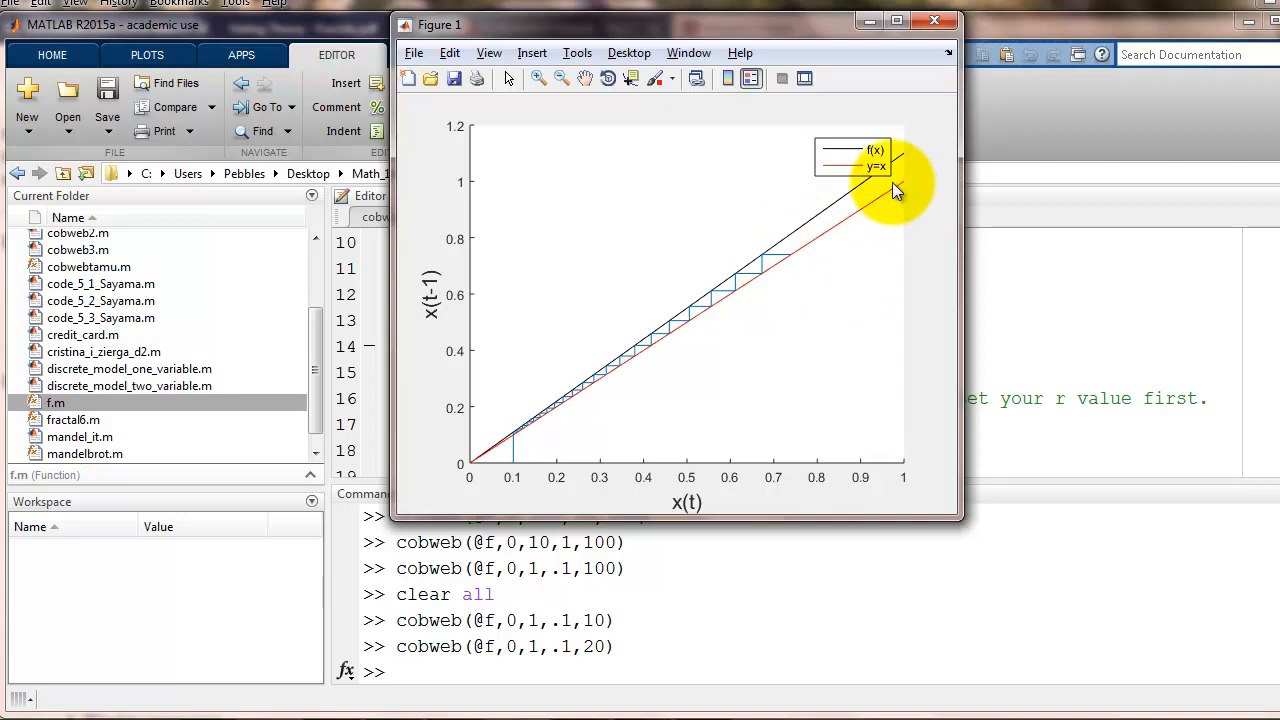
mouse_move(830, 232)
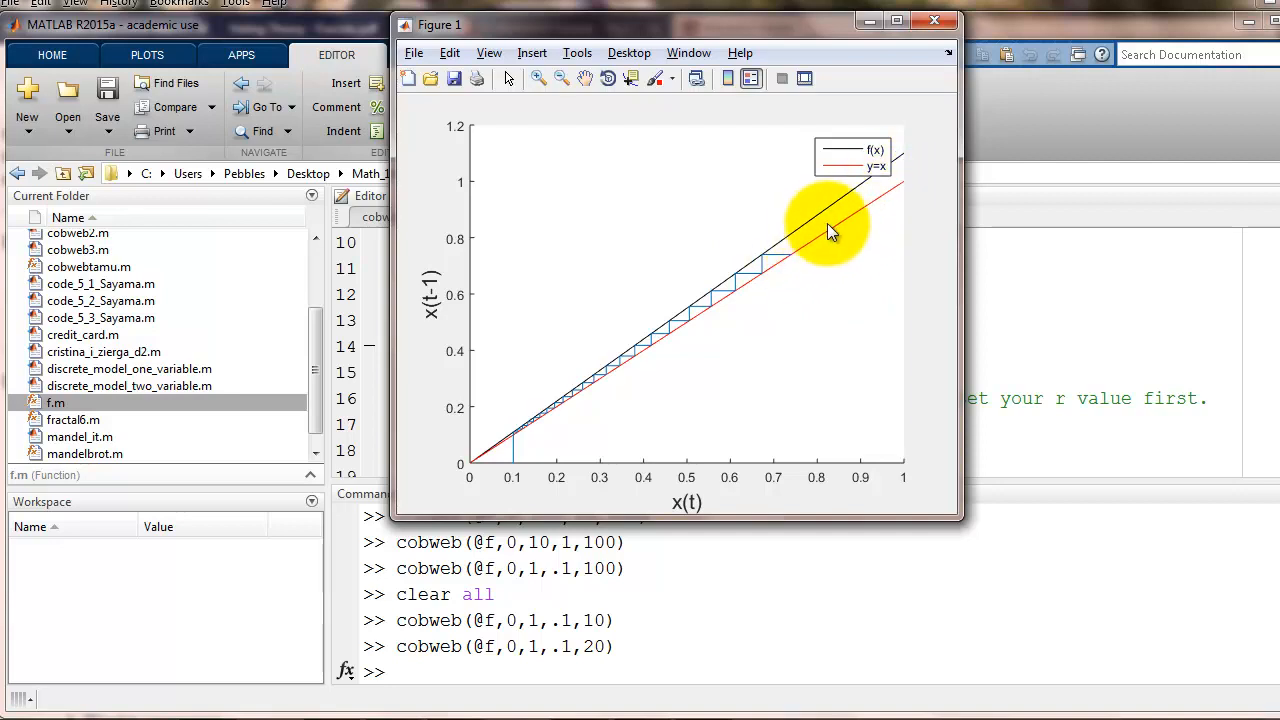
mouse_move(948, 80)
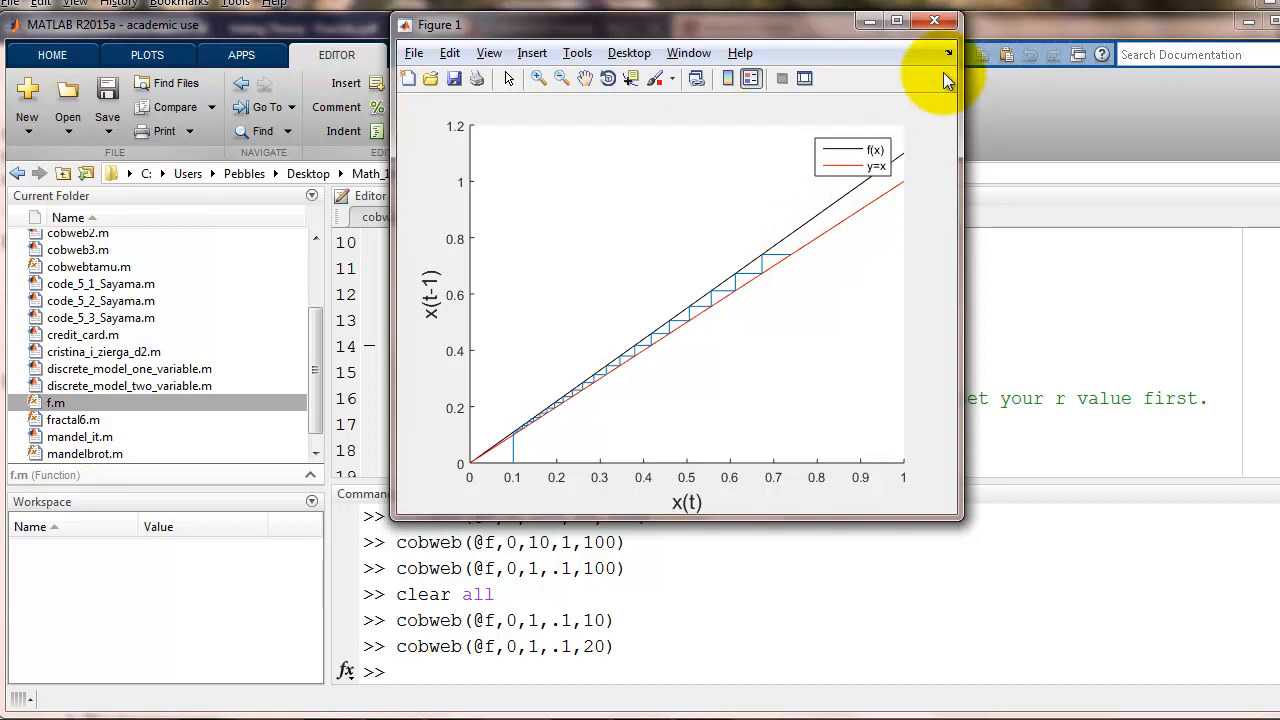